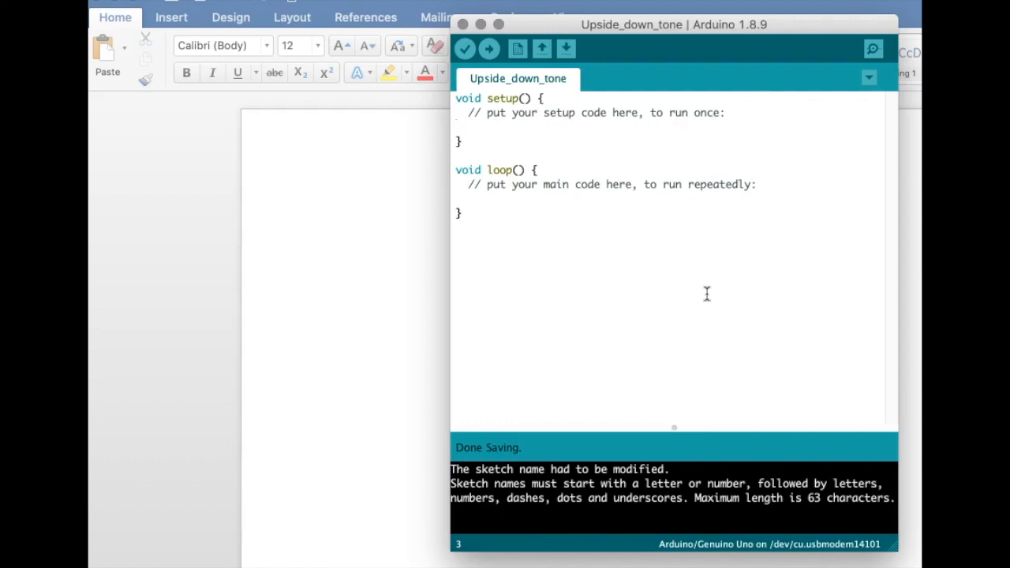
pyautogui.moveTo(649, 160)
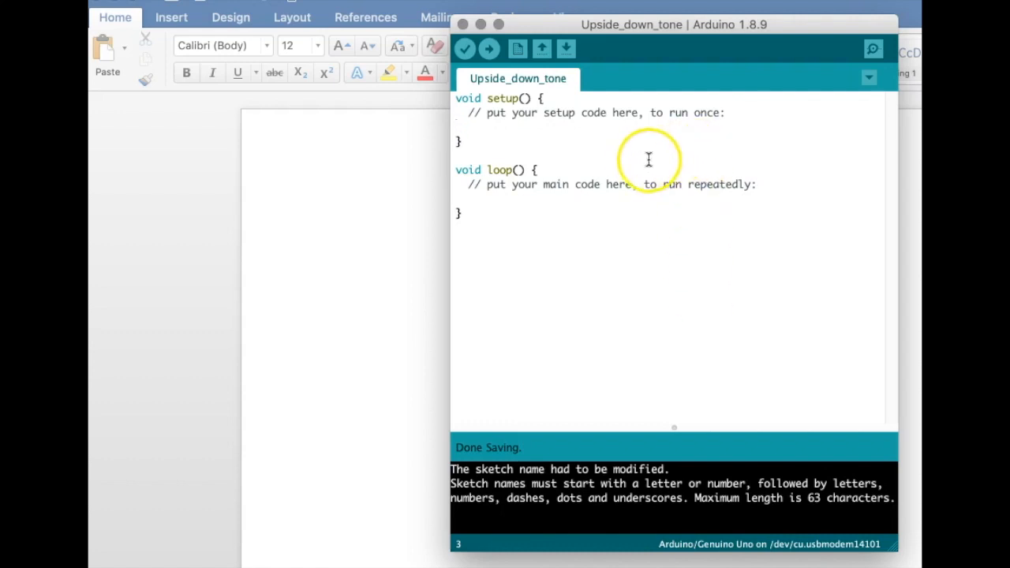
pyautogui.moveTo(530, 140)
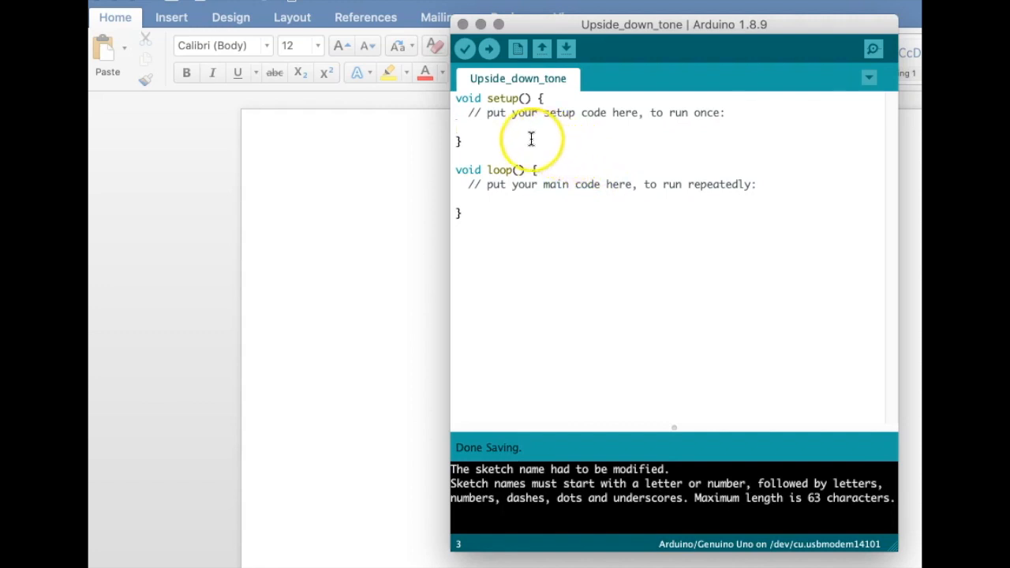
pyautogui.moveTo(506, 255)
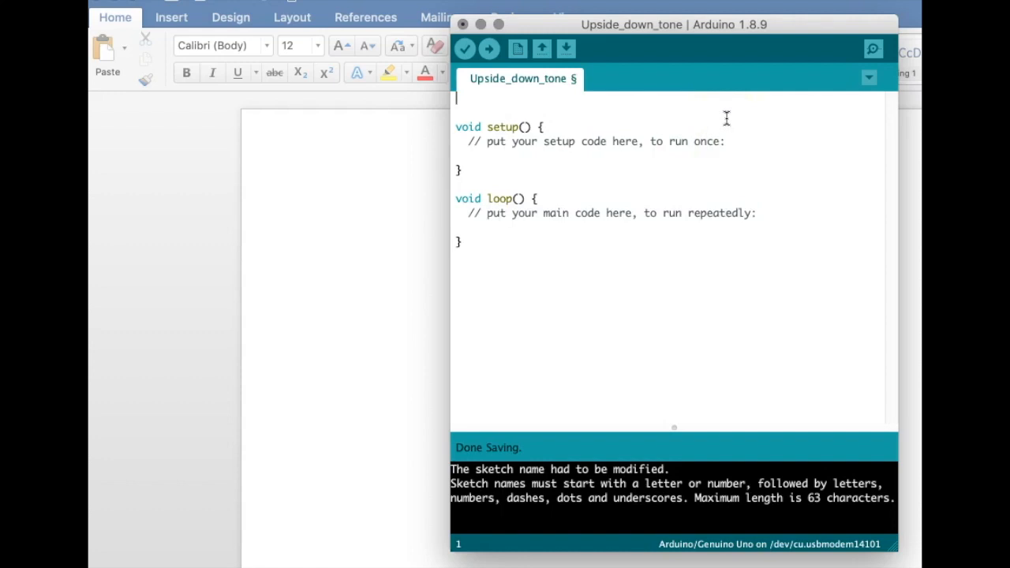
# Type 'int sensorPin = A0' on the sketch's first line, without a semicolon yet
pyautogui.write('i')
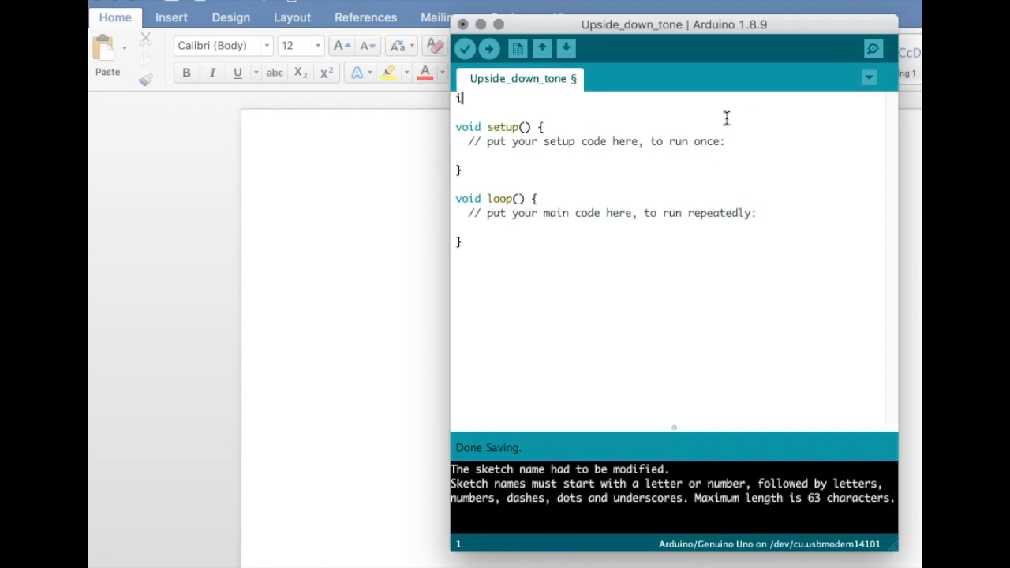
pyautogui.write('nt')
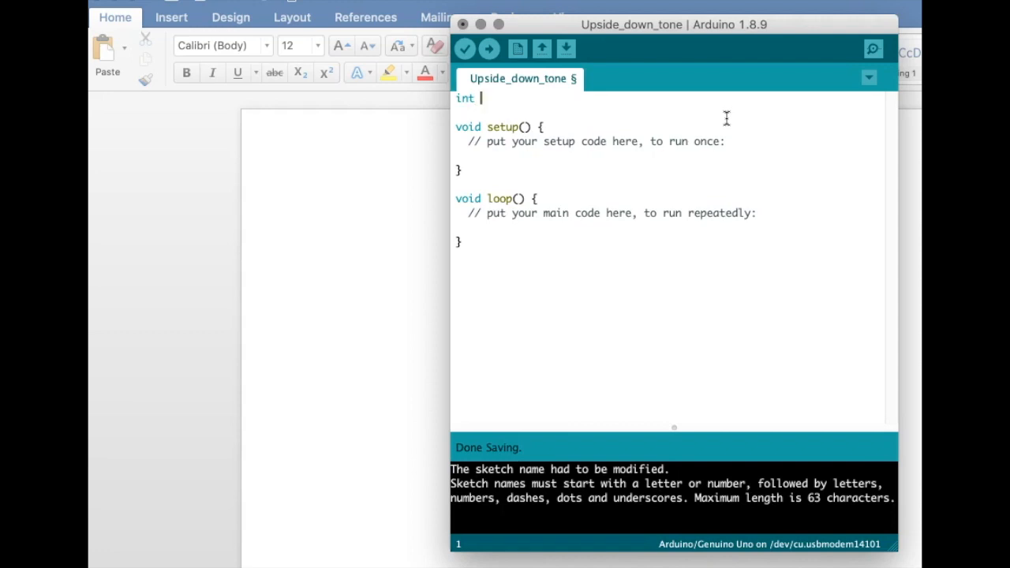
pyautogui.write('ser')
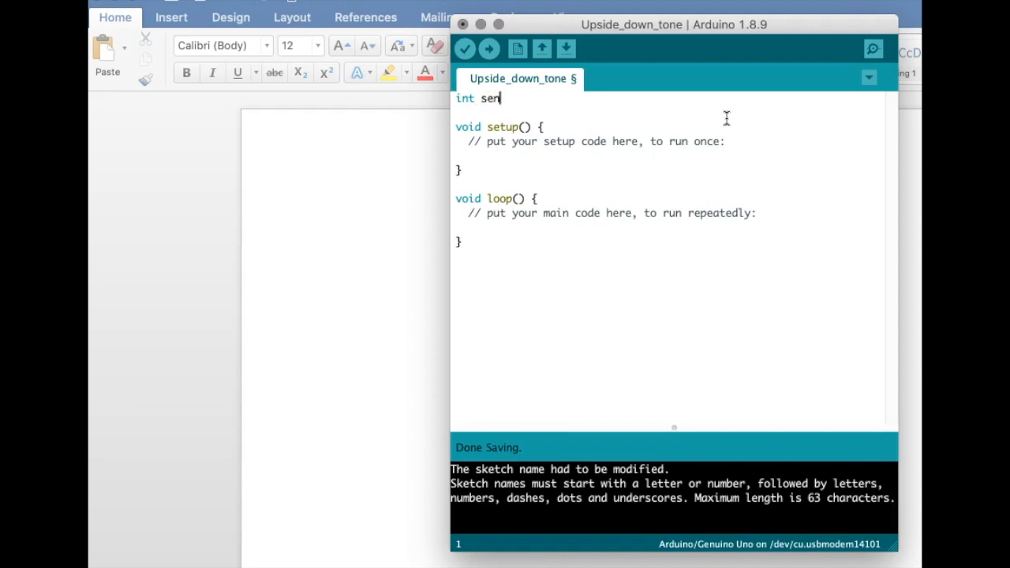
pyautogui.write('sorPi')
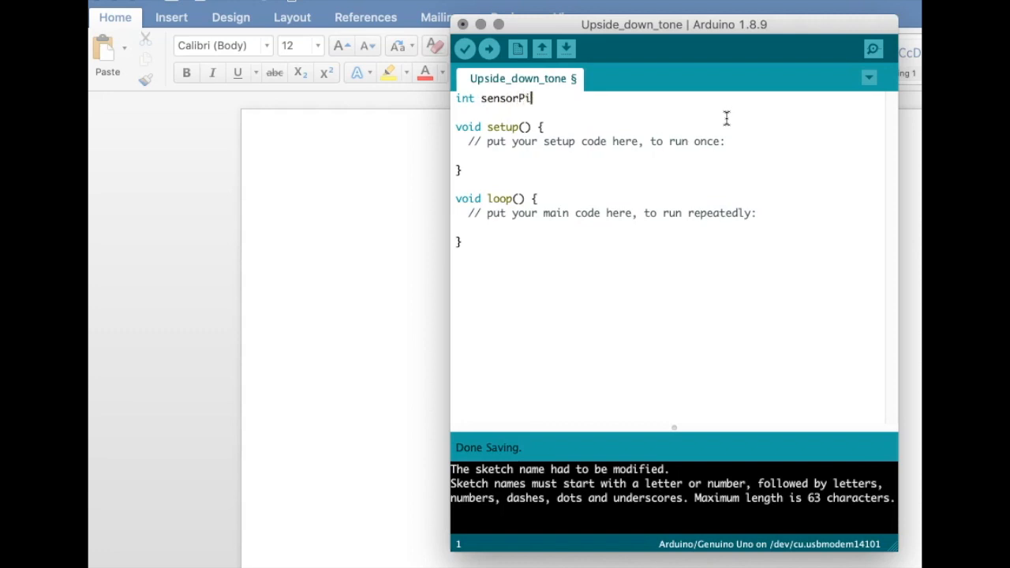
pyautogui.write('n')
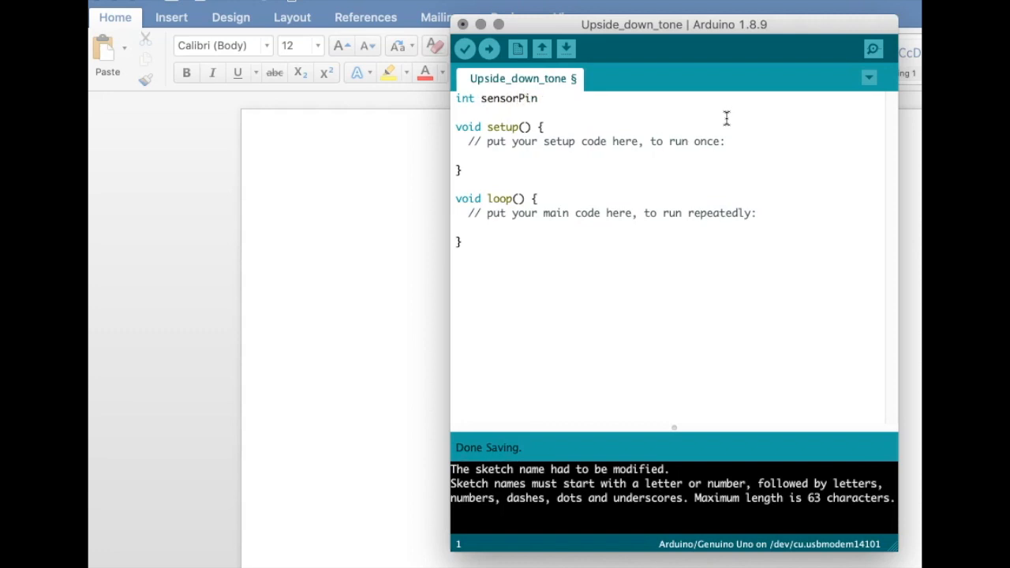
pyautogui.write('=')
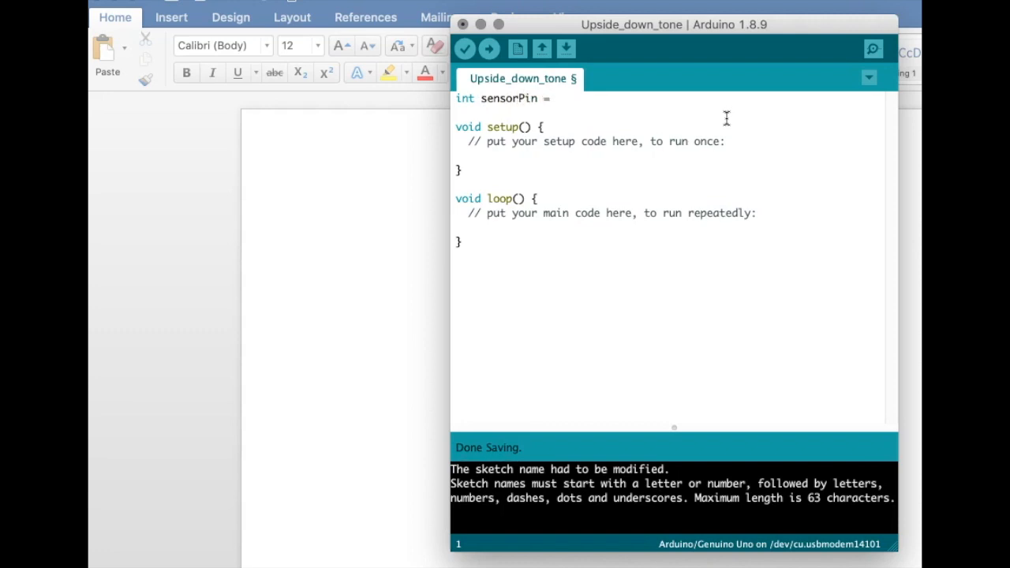
pyautogui.write('A0')
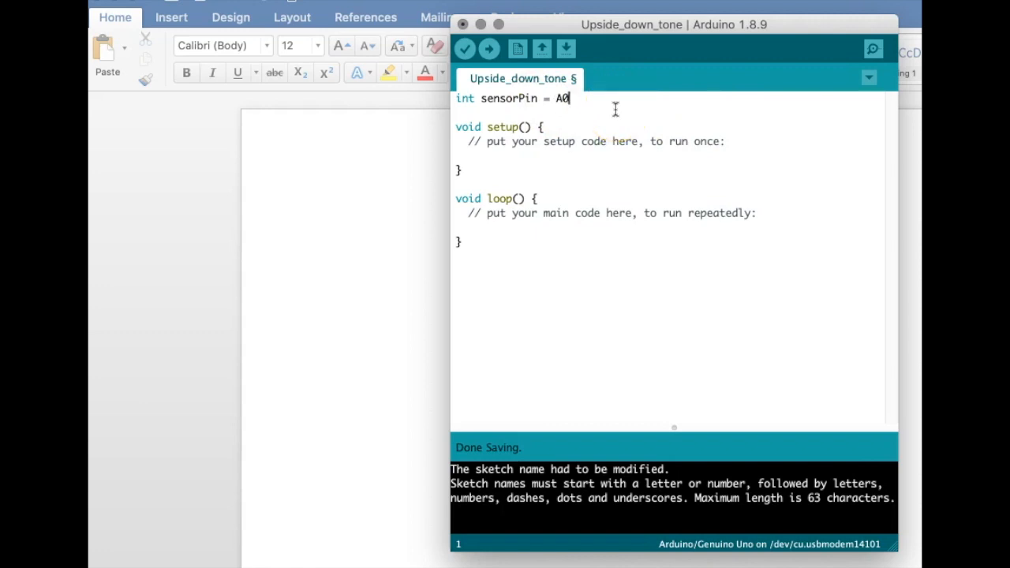
# Declare 'int sensorValue = 0' on a new line below sensorPin
pyautogui.press('Return')
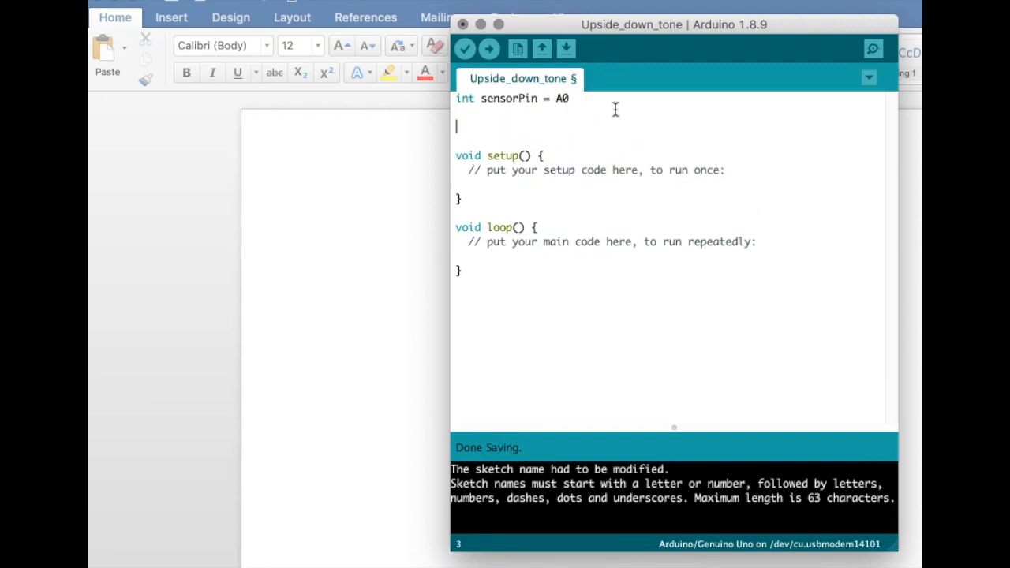
pyautogui.write('int')
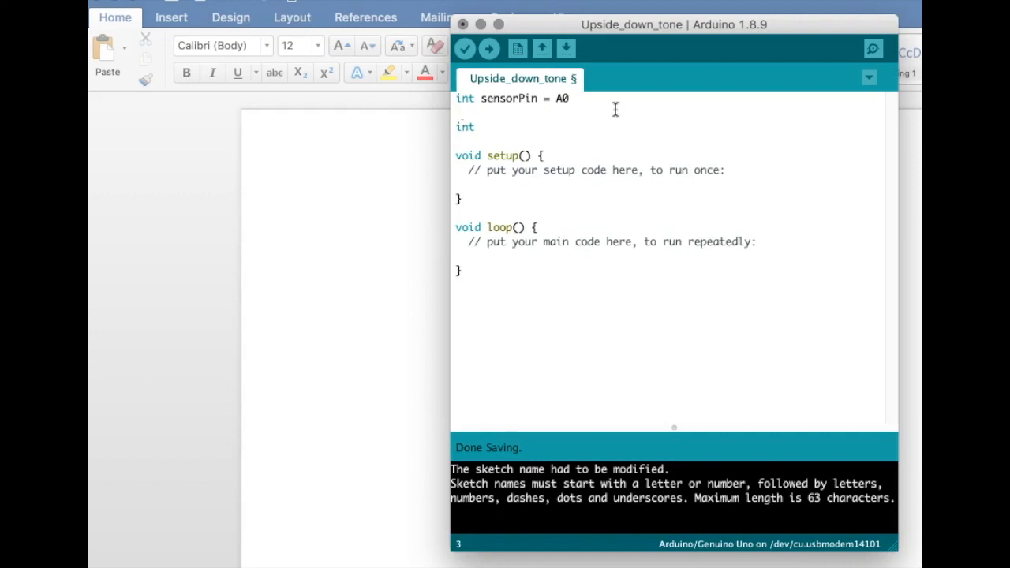
pyautogui.write('sens')
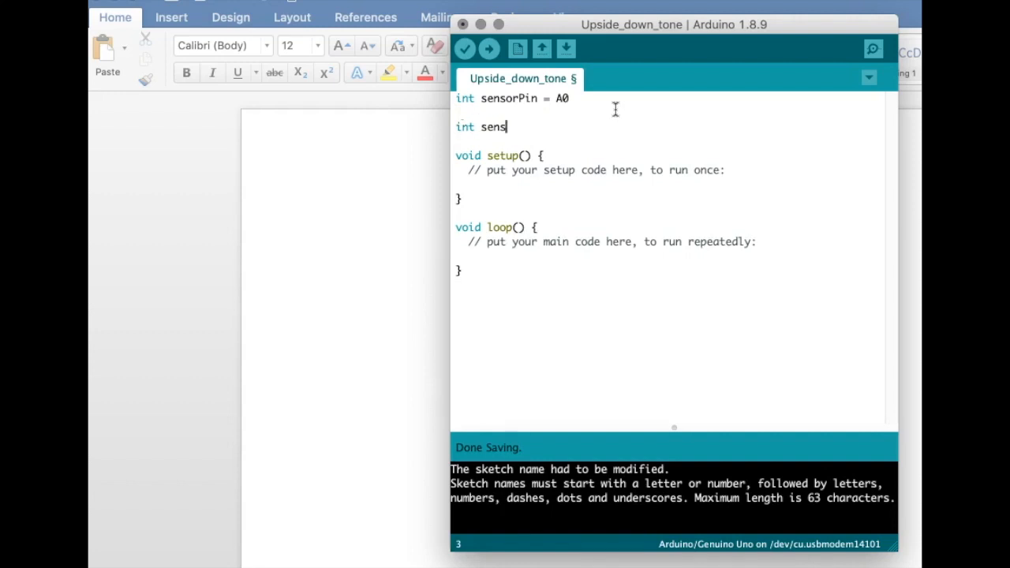
pyautogui.write('orVa')
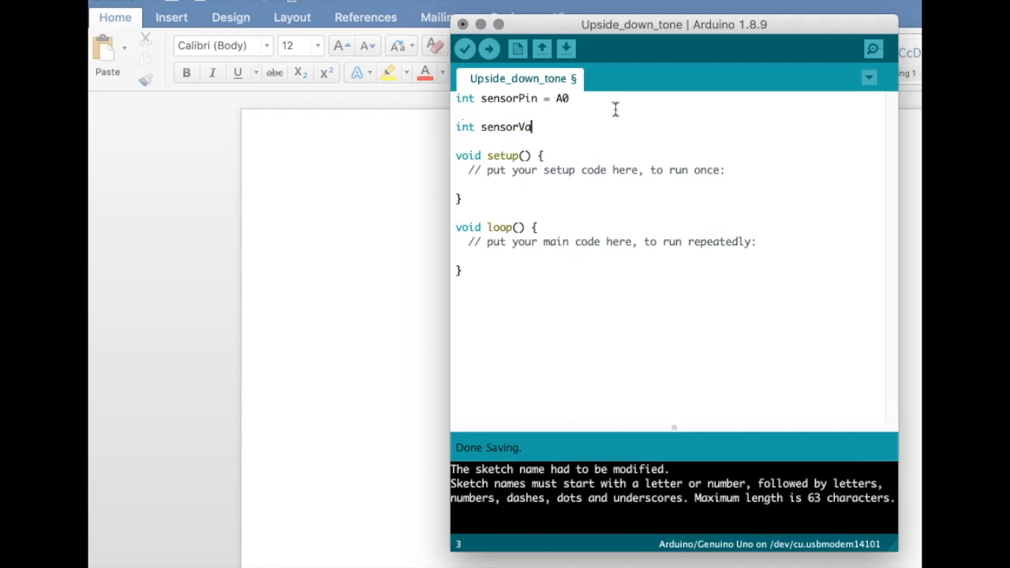
pyautogui.write('lue')
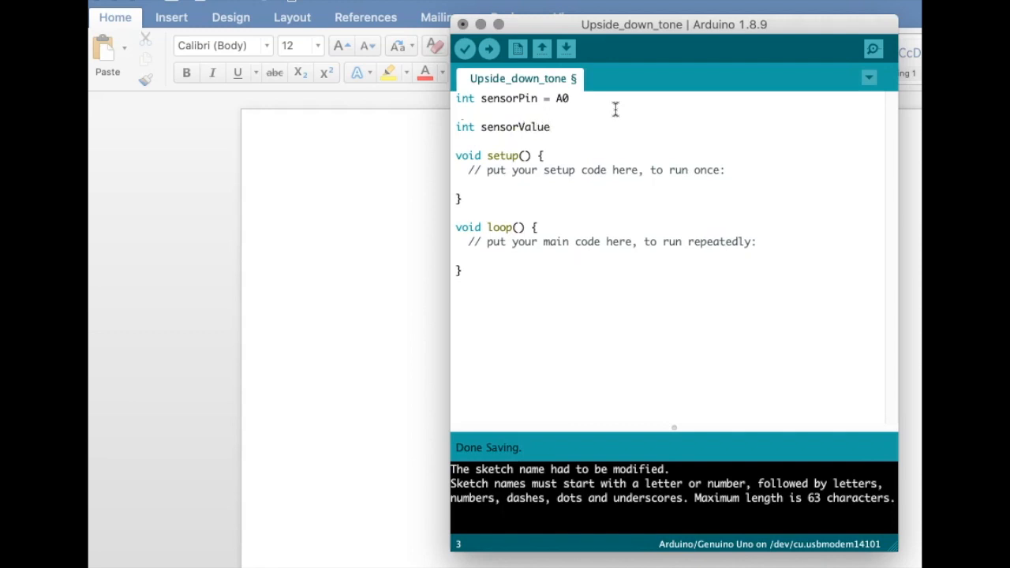
pyautogui.write('=')
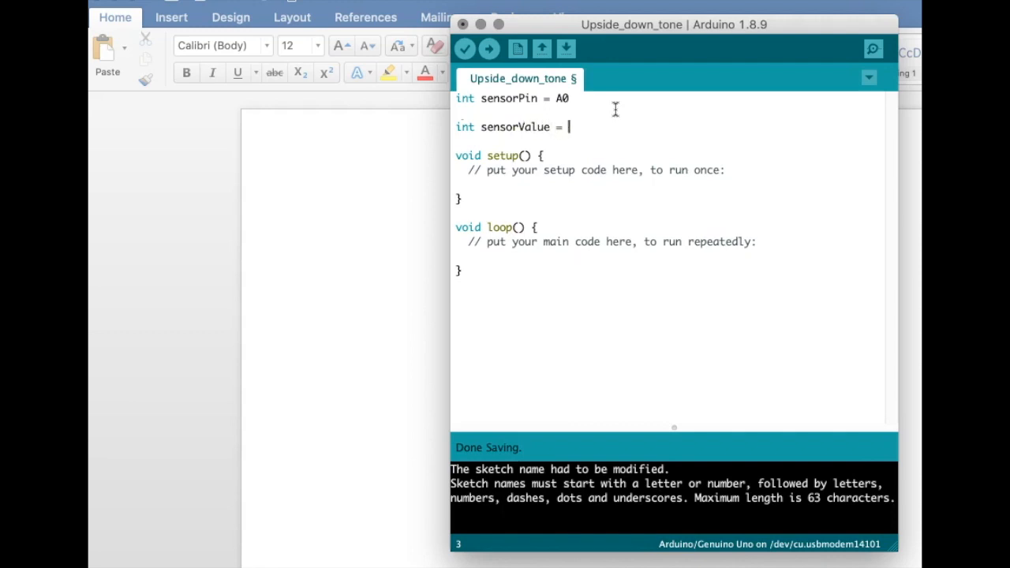
# End both the sensorPin and sensorValue declarations with semicolons
pyautogui.click(570, 98)
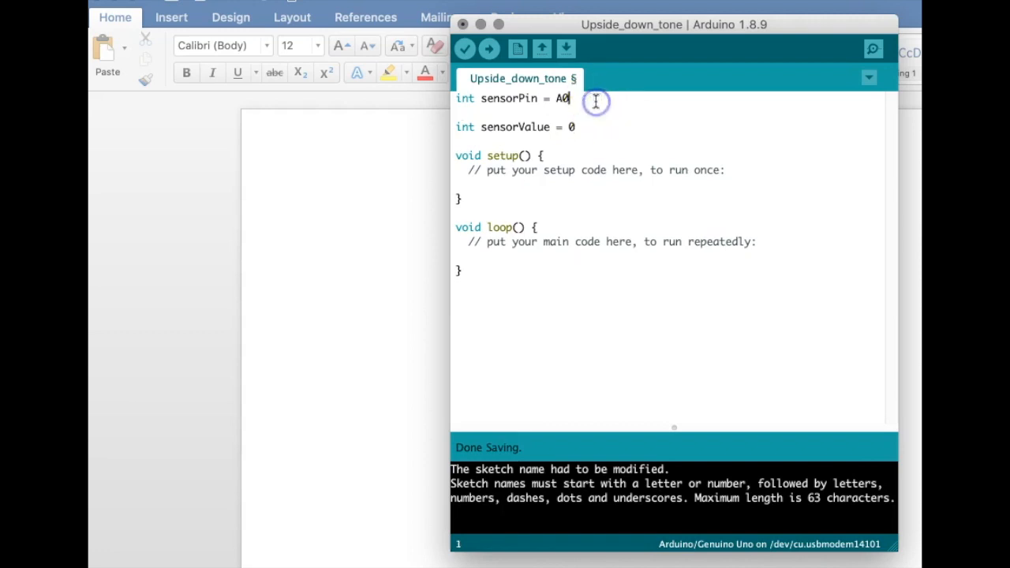
pyautogui.write(';')
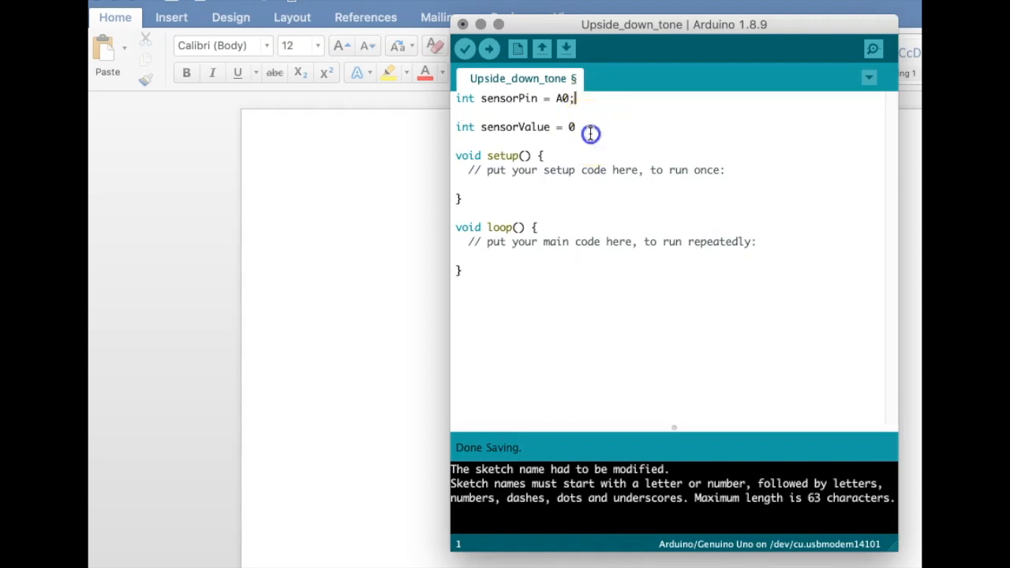
pyautogui.write(';')
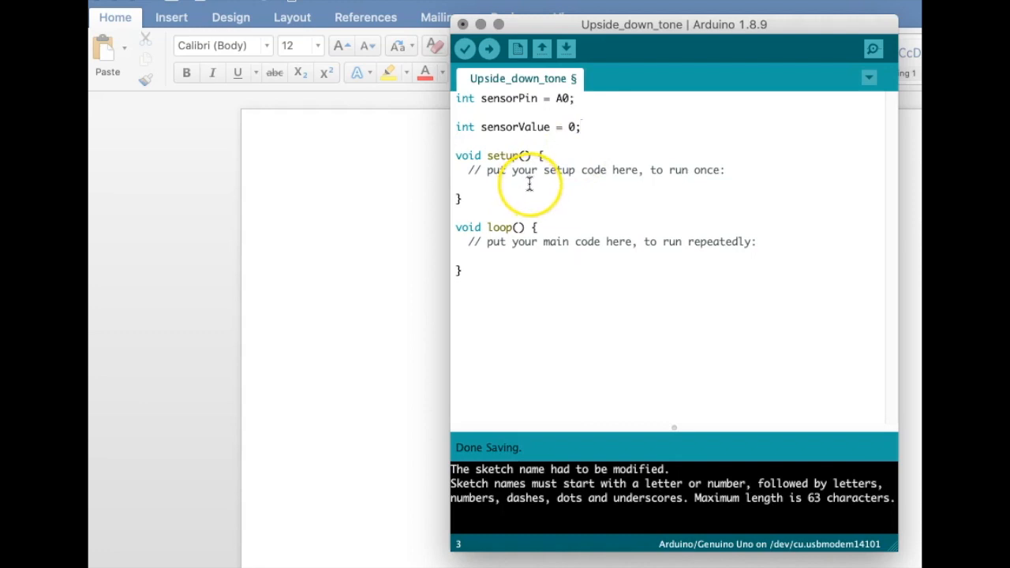
# Complete 'Serial.begin(9600);' on the empty line inside setup
pyautogui.click(529, 183)
pyautogui.write('Serial.be')
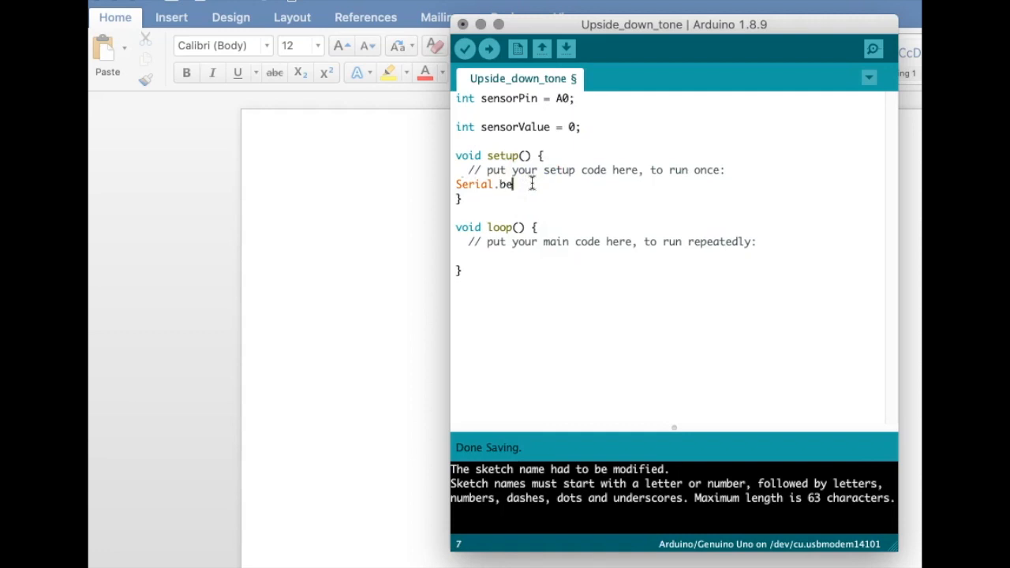
pyautogui.write('gin')
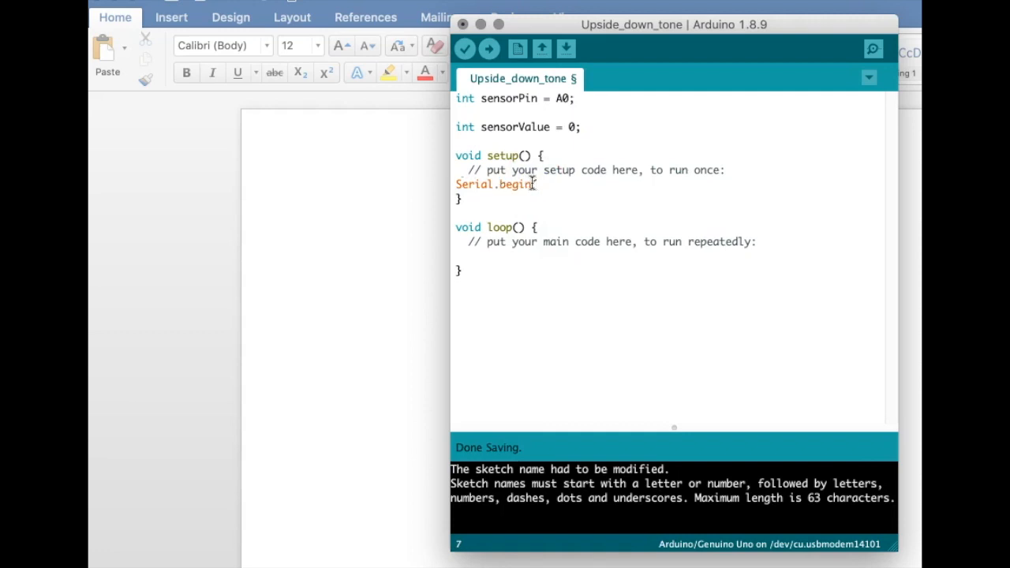
pyautogui.write('9600')
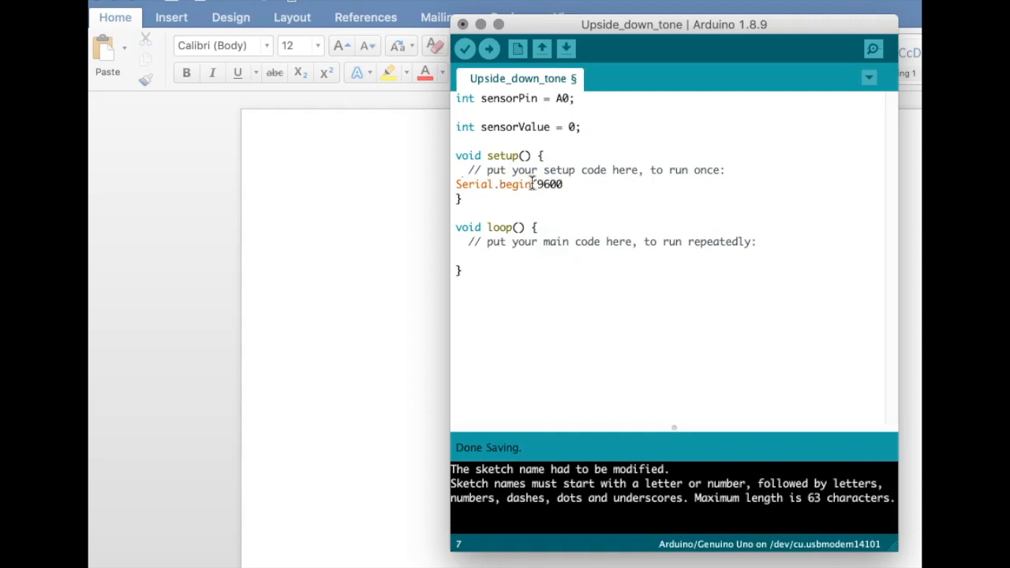
pyautogui.write(');')
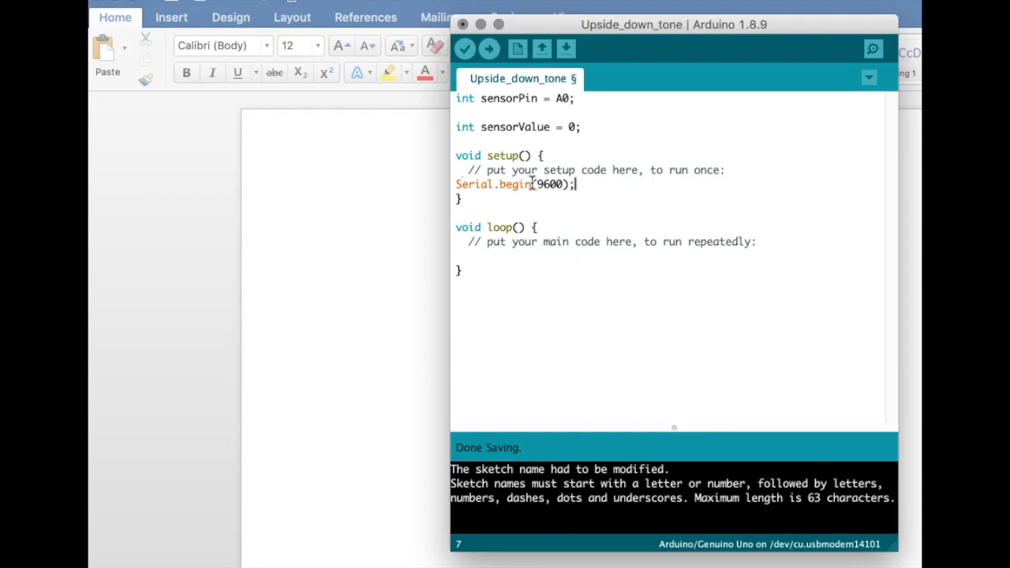
pyautogui.moveTo(558, 234)
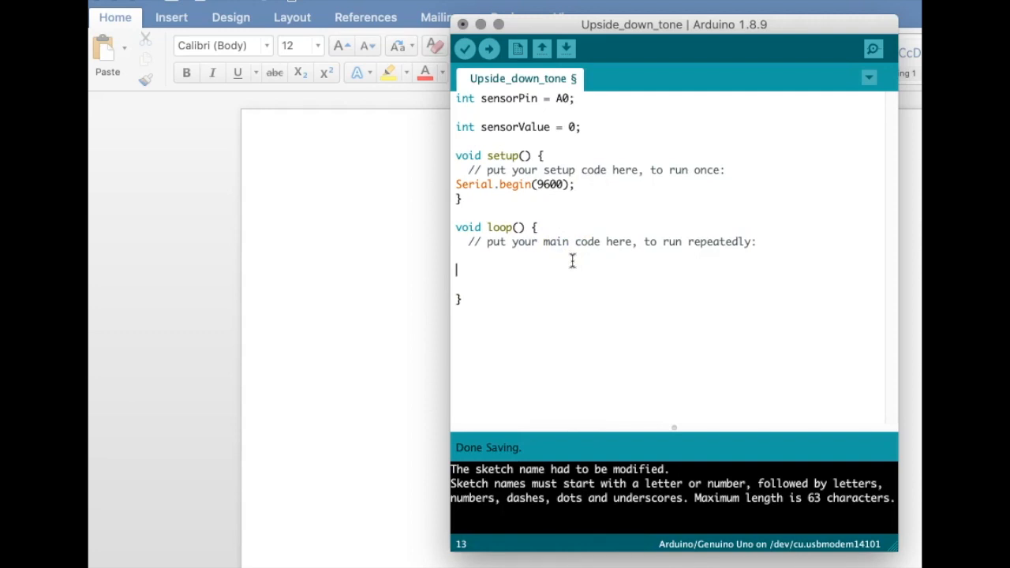
# Write 'sensorValue = analogRead(sensorPin);' inside loop
pyautogui.write('sensorValue')
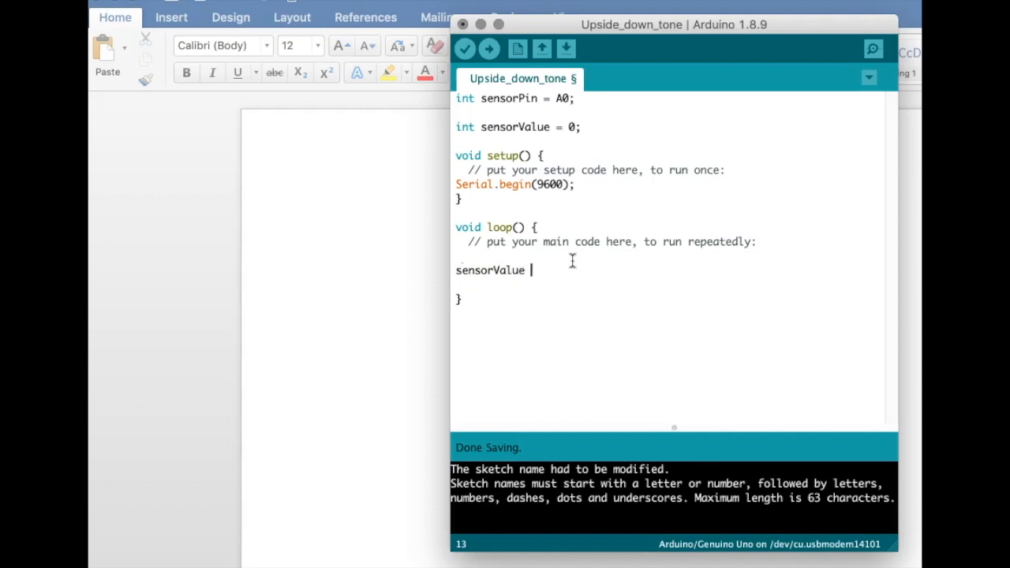
pyautogui.write('= analo')
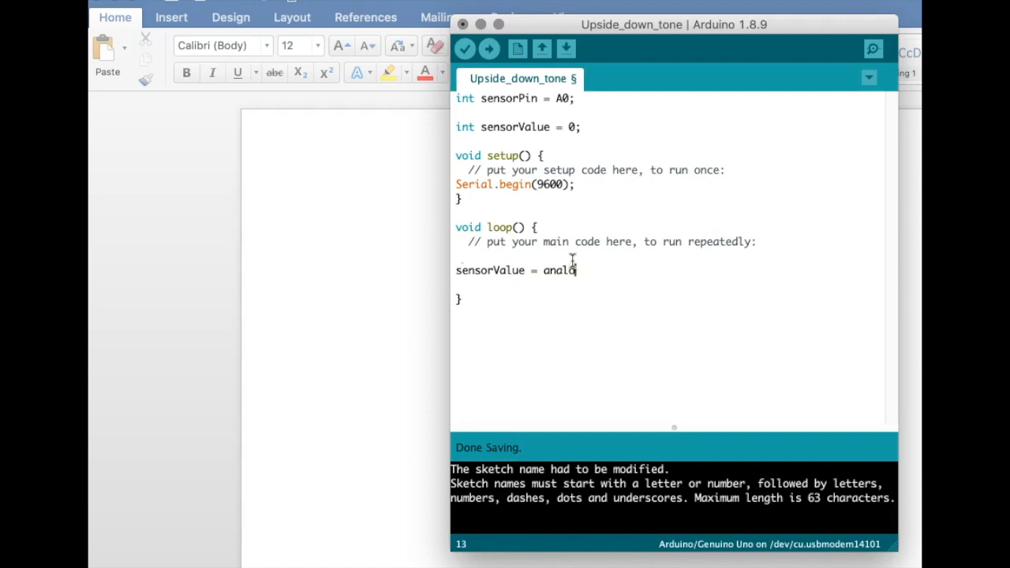
pyautogui.write('gRead')
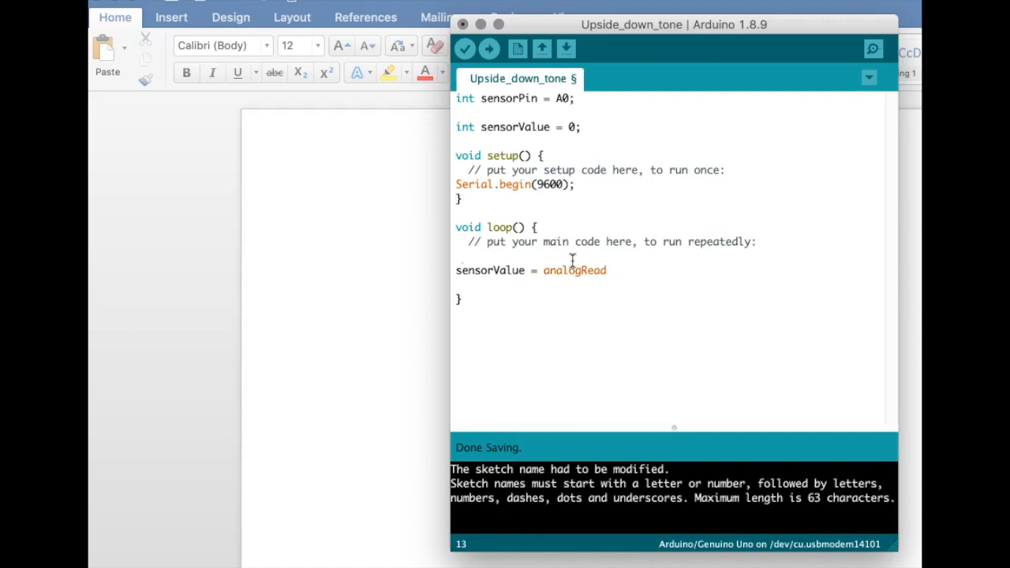
pyautogui.write('(')
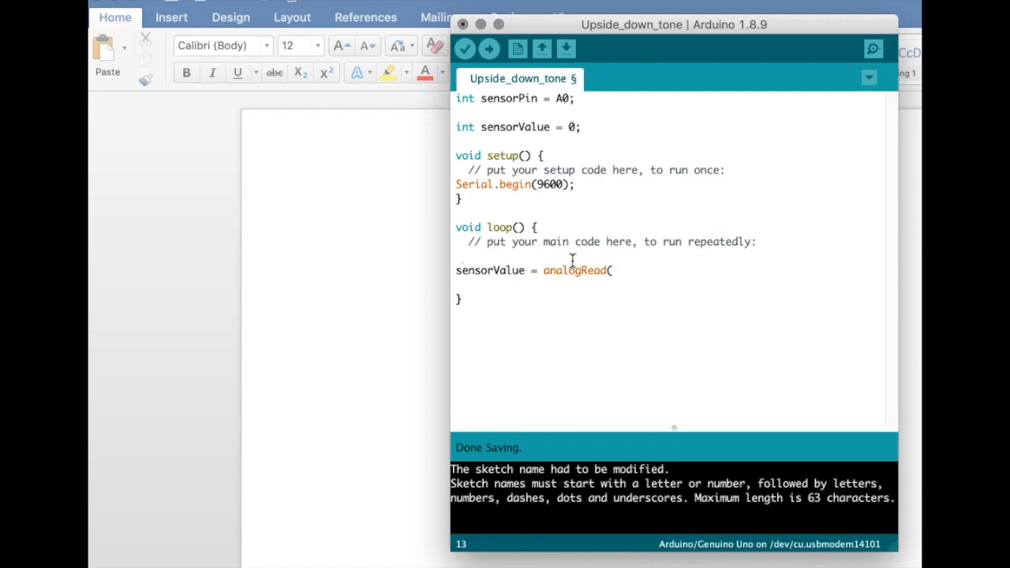
pyautogui.write('sensorPi')
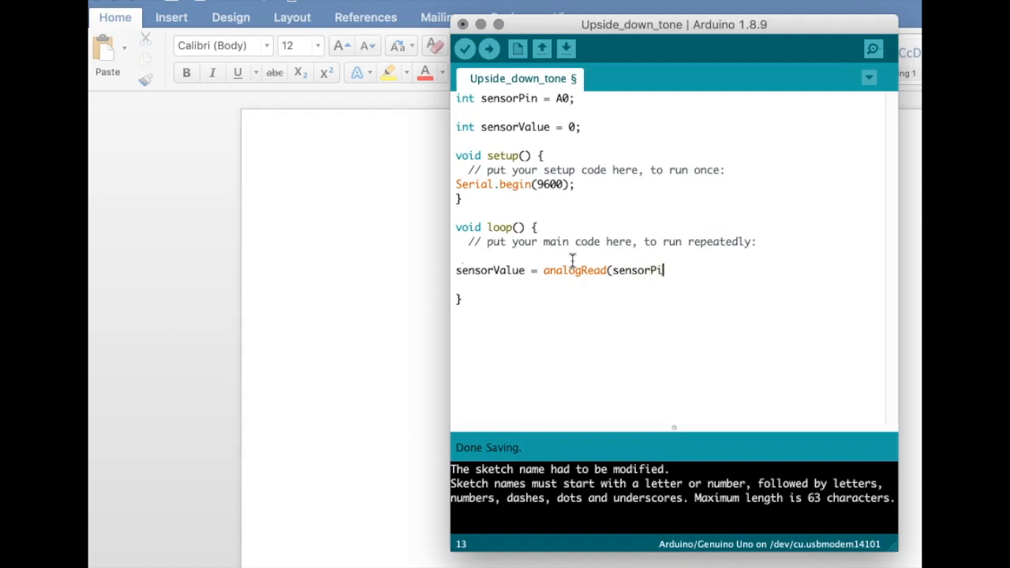
pyautogui.write('n);')
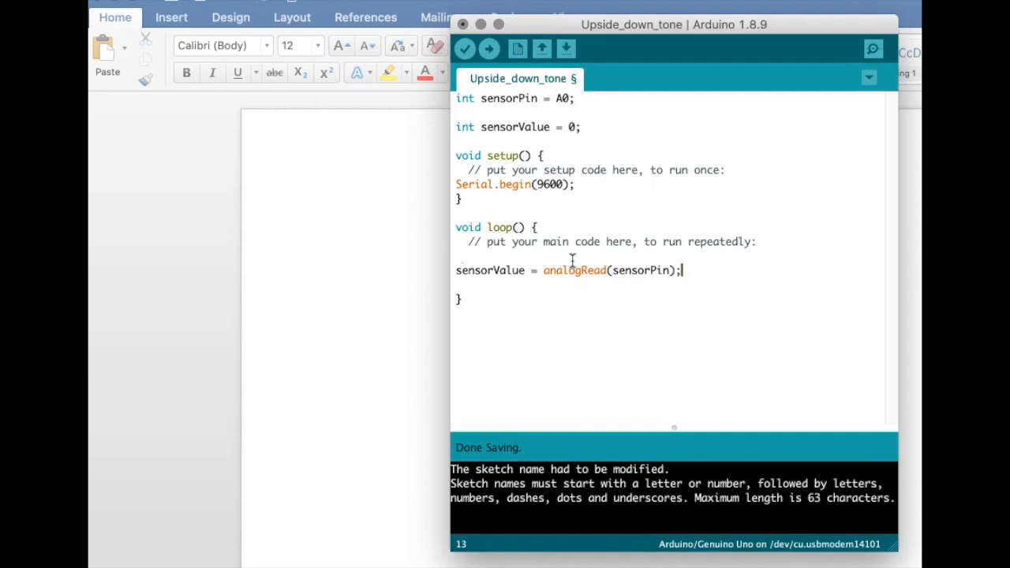
# Add 'Serial.println(sensorValue);' followed by 'delay(100);' in loop
pyautogui.write('S')
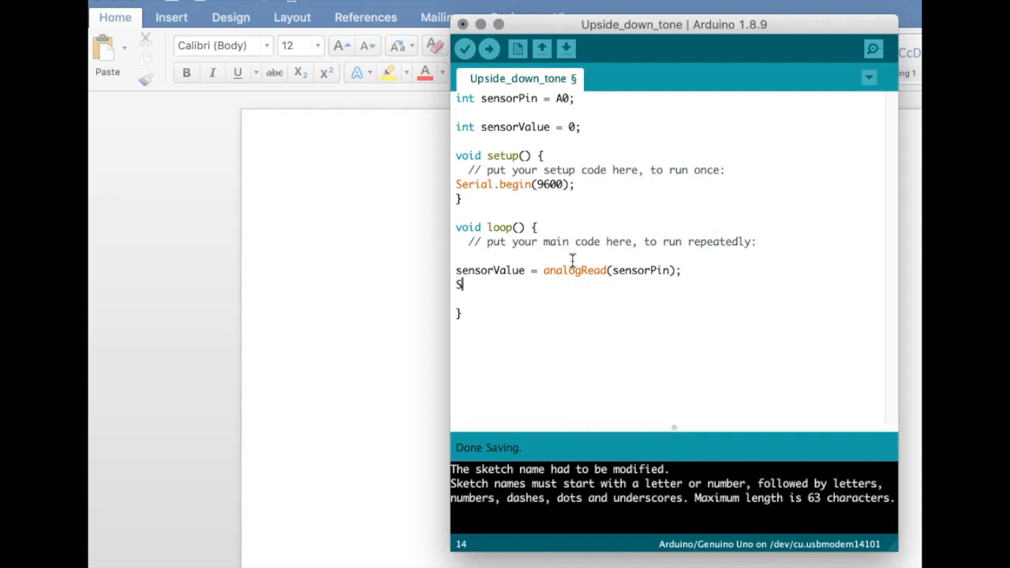
pyautogui.write('erial')
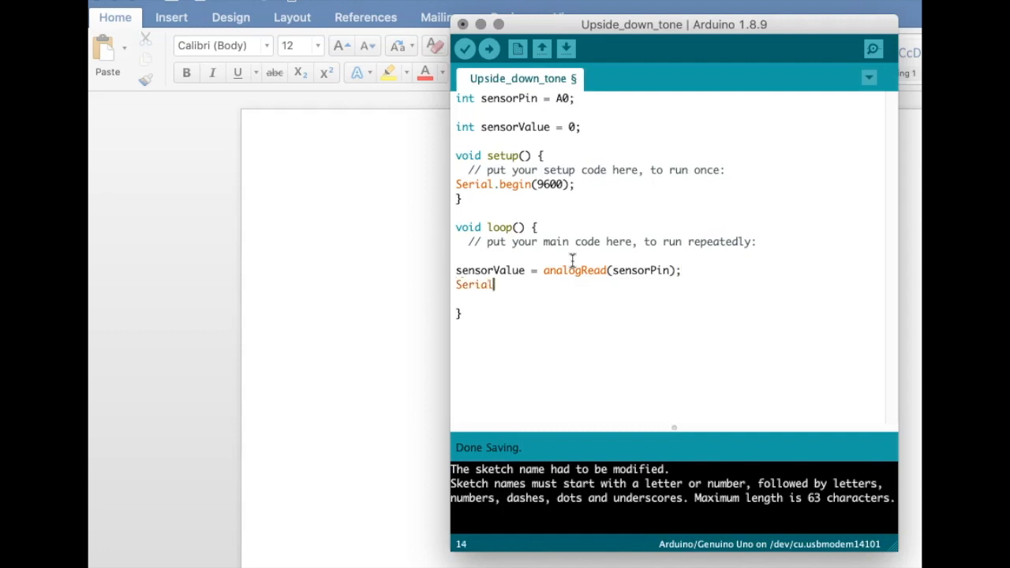
pyautogui.write('.println')
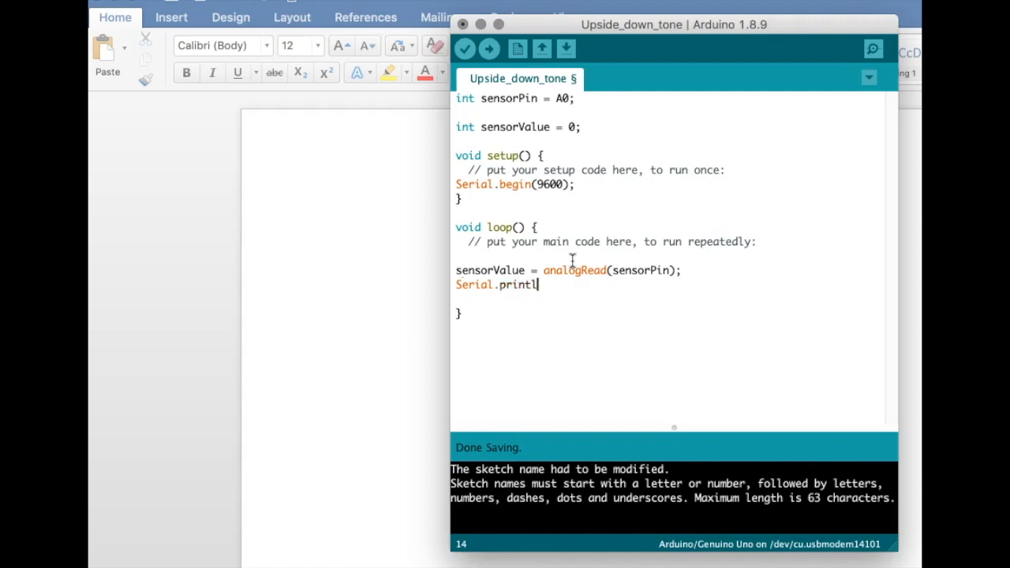
pyautogui.write('n')
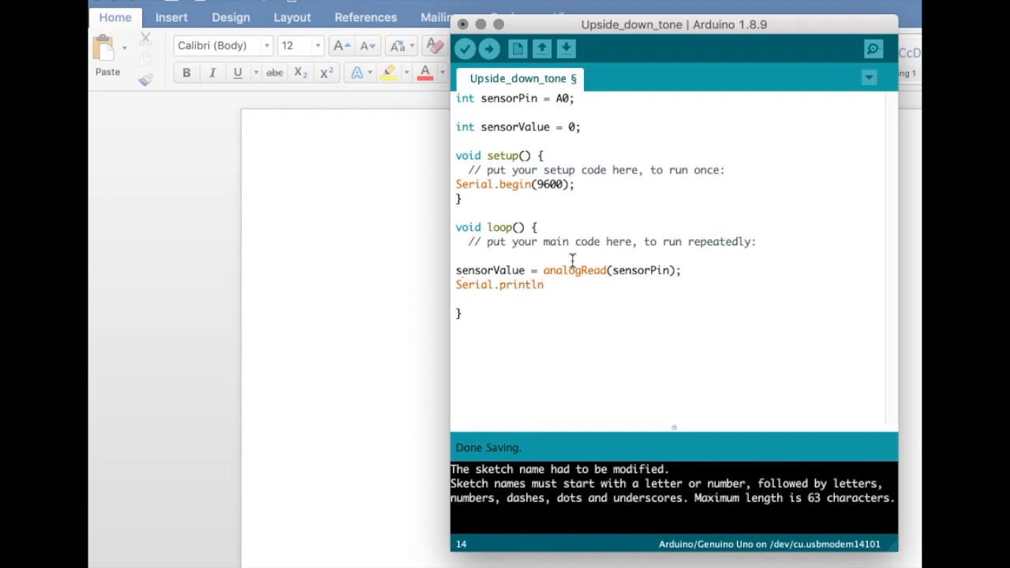
pyautogui.write('(ser')
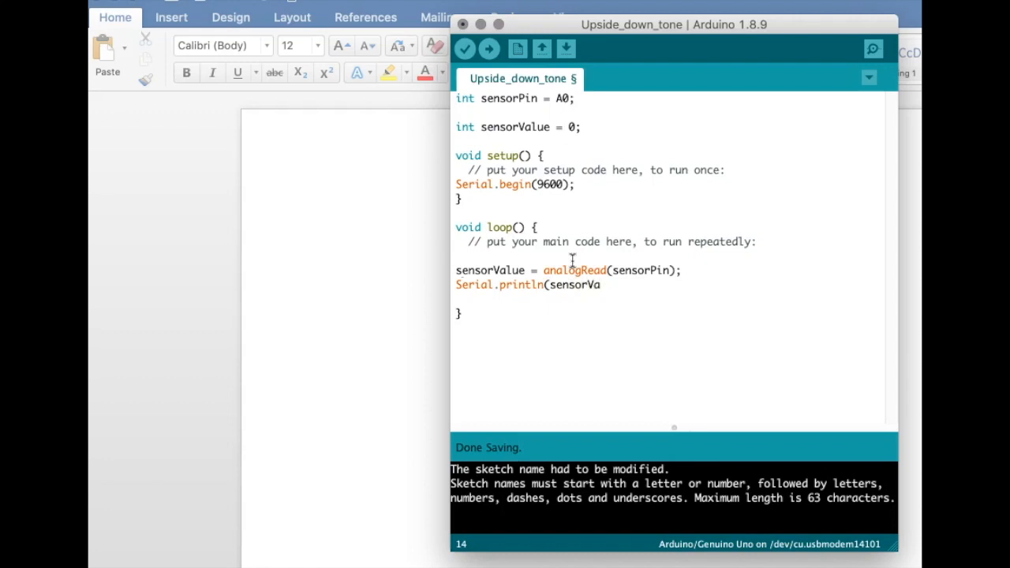
pyautogui.write('lue)')
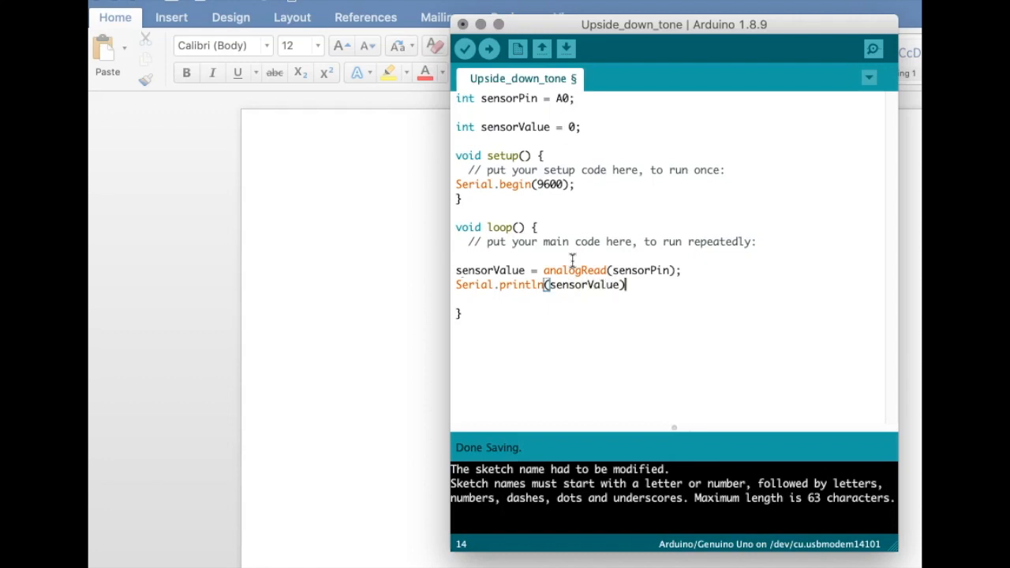
pyautogui.write(';')
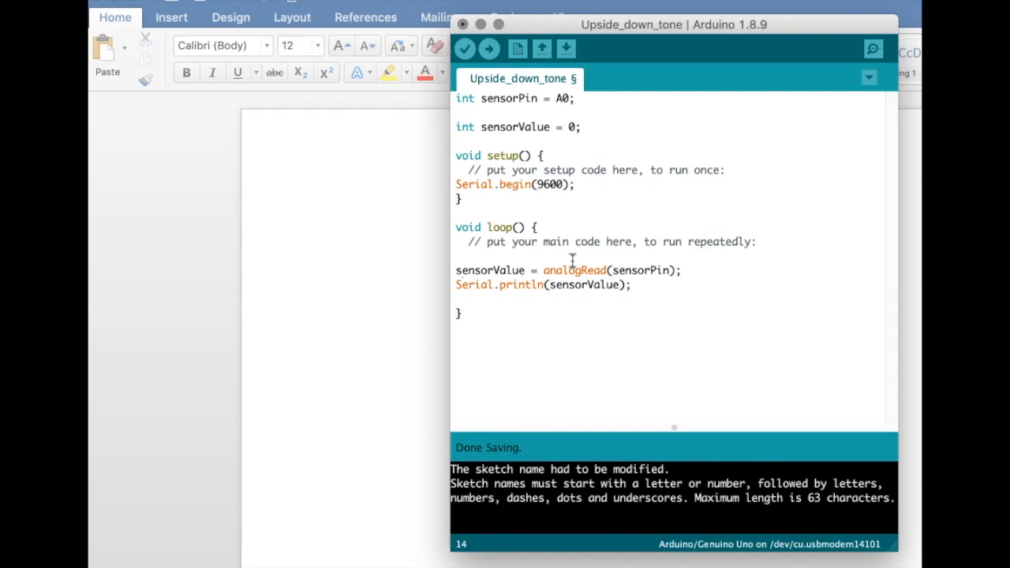
pyautogui.write('delay')
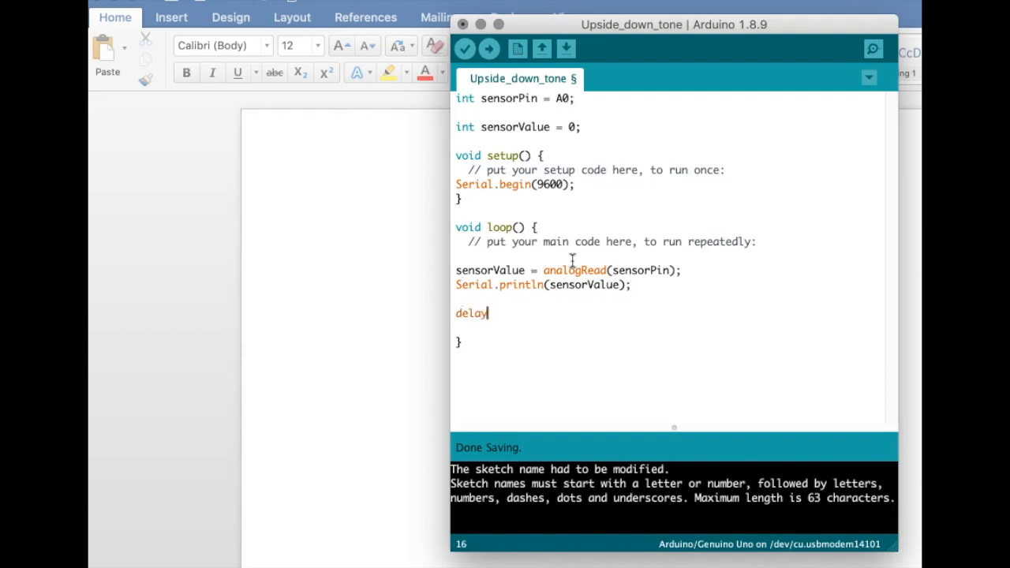
pyautogui.write('(100);')
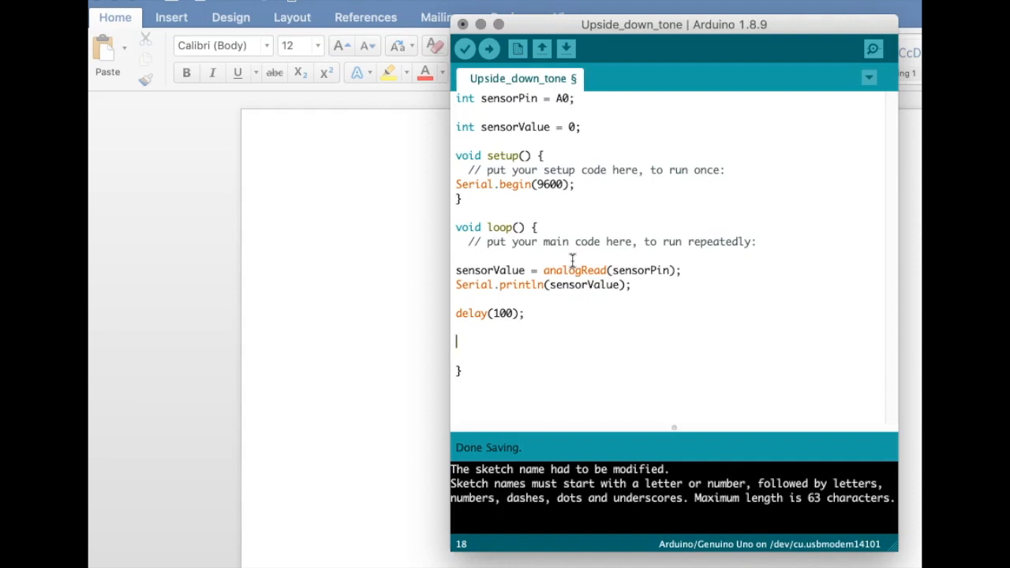
# Open an 'if (sensorValue < 1023) {' block with a new line inside
pyautogui.write('if')
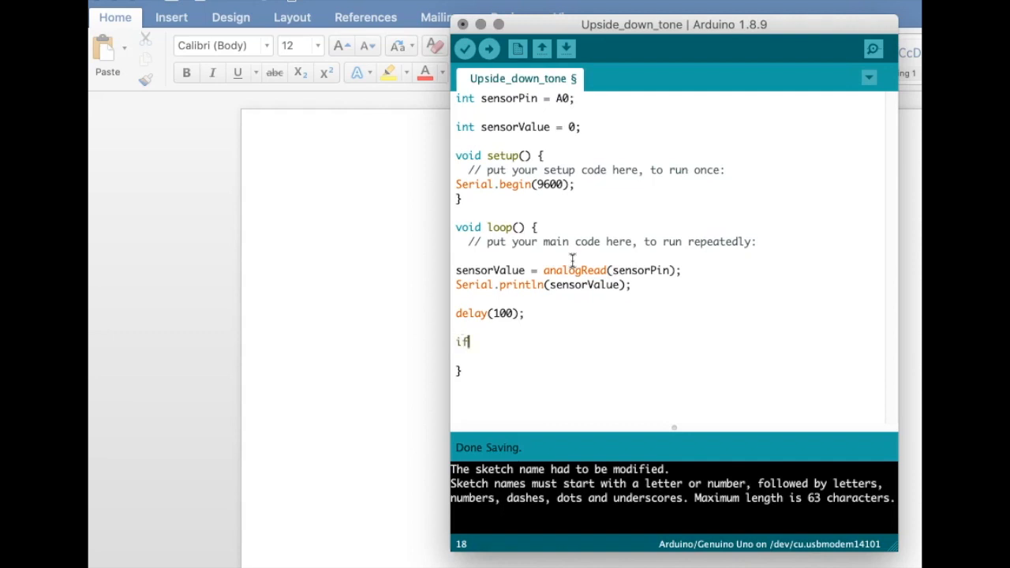
pyautogui.write('(sens')
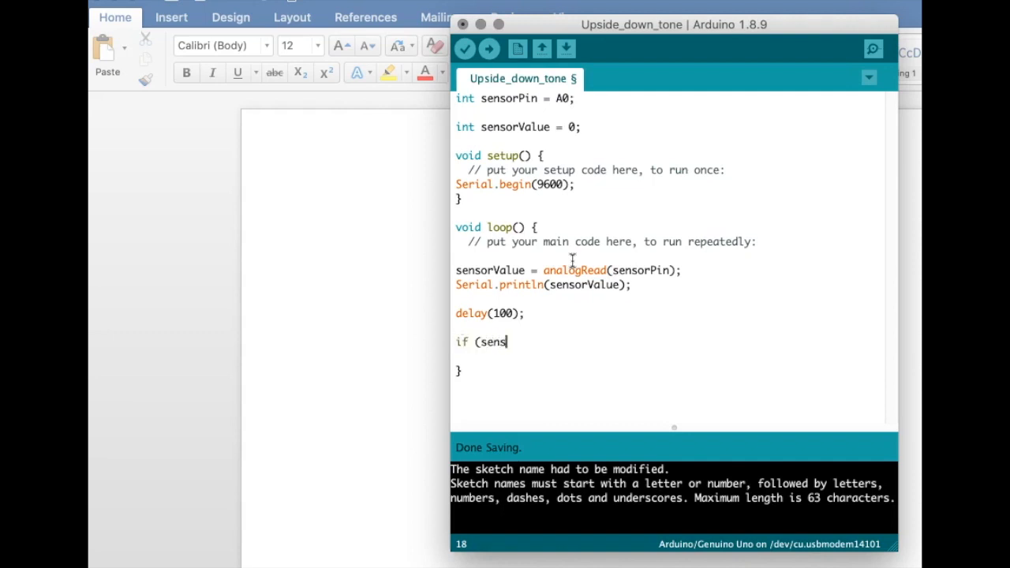
pyautogui.write('orVal')
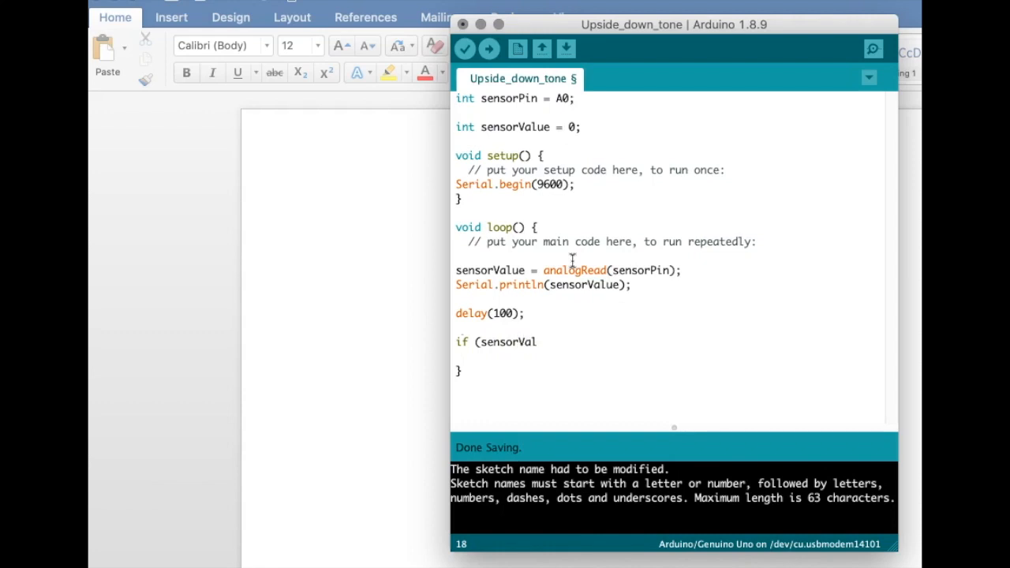
pyautogui.write('ue')
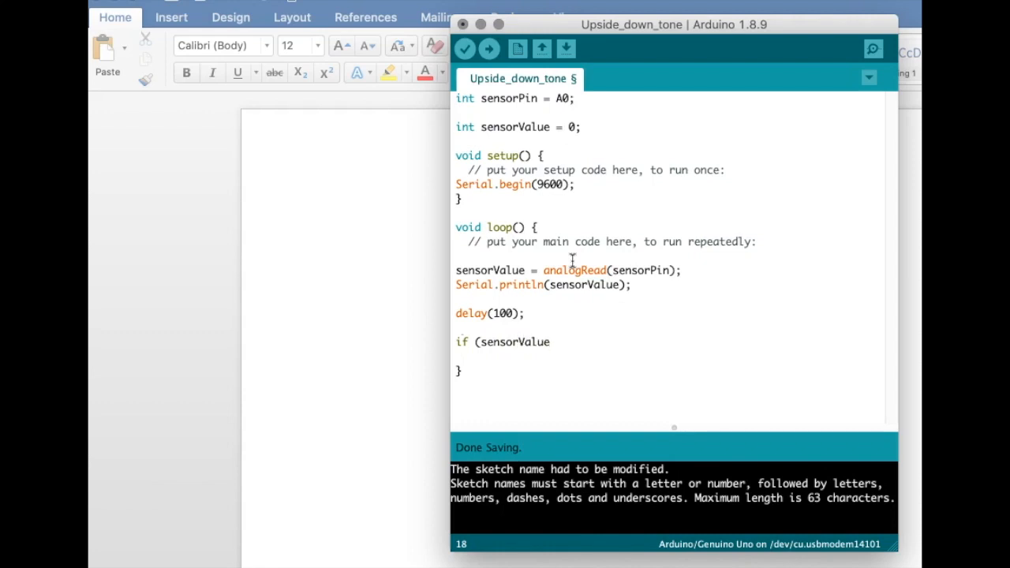
pyautogui.write('< 10')
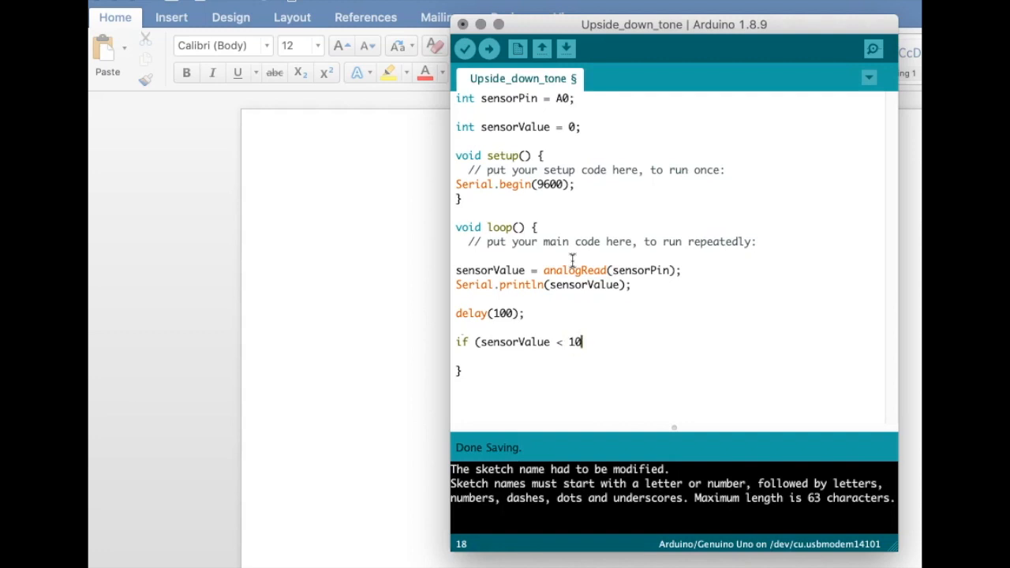
pyautogui.write('23)')
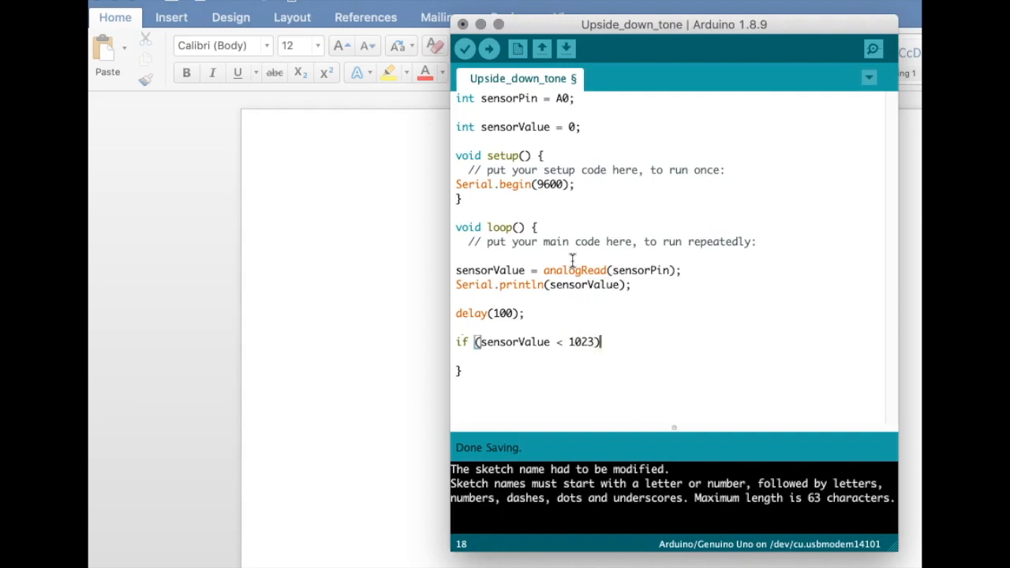
pyautogui.write('{')
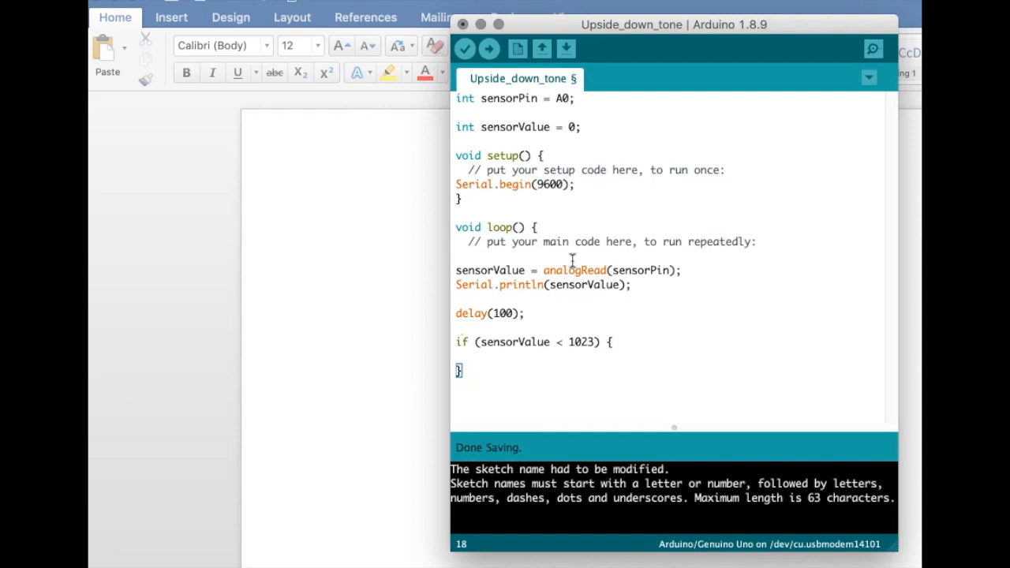
pyautogui.press('Return')
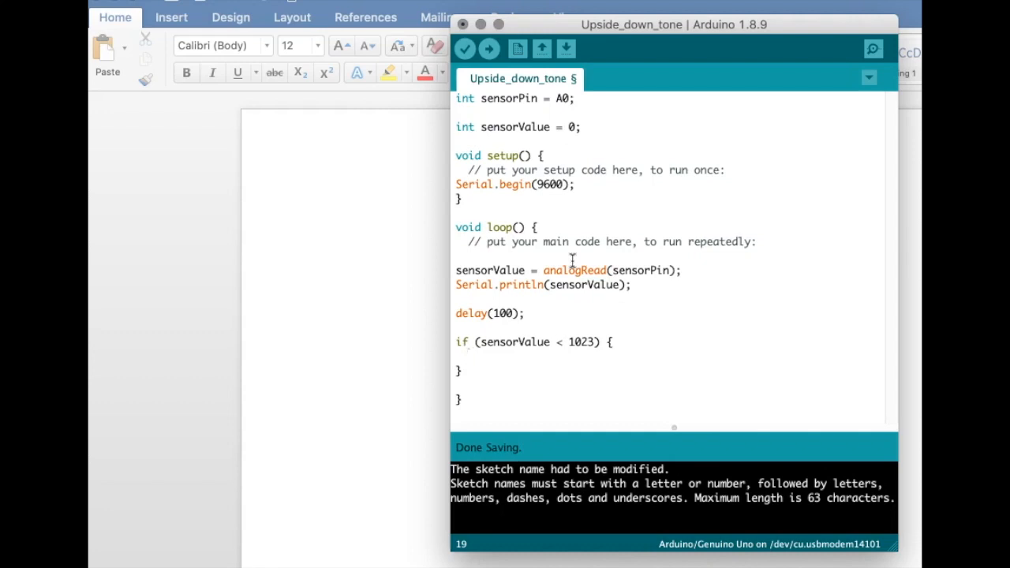
# Begin typing 'tone(4, 44' inside the if block
pyautogui.write('t')
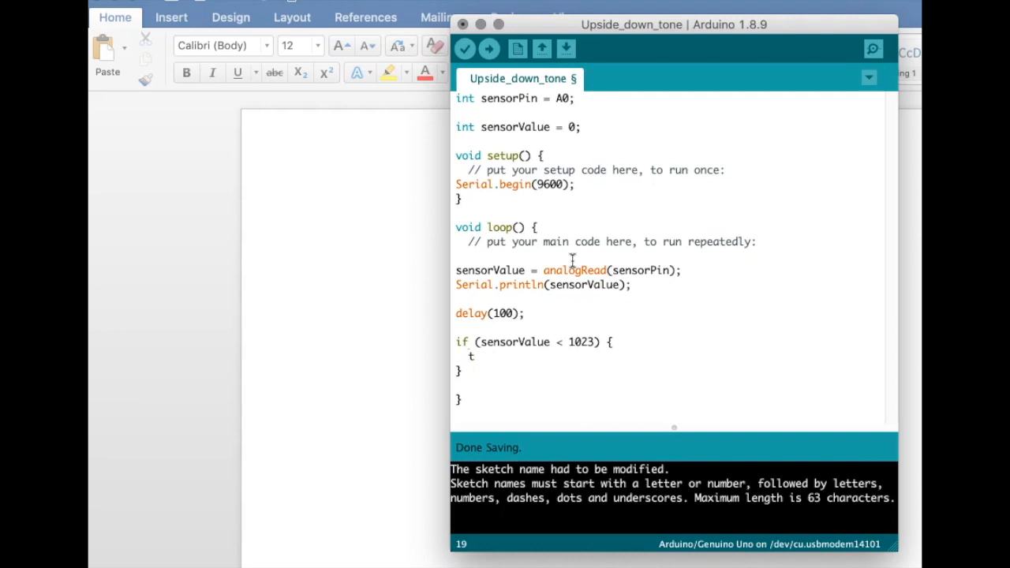
pyautogui.write('one')
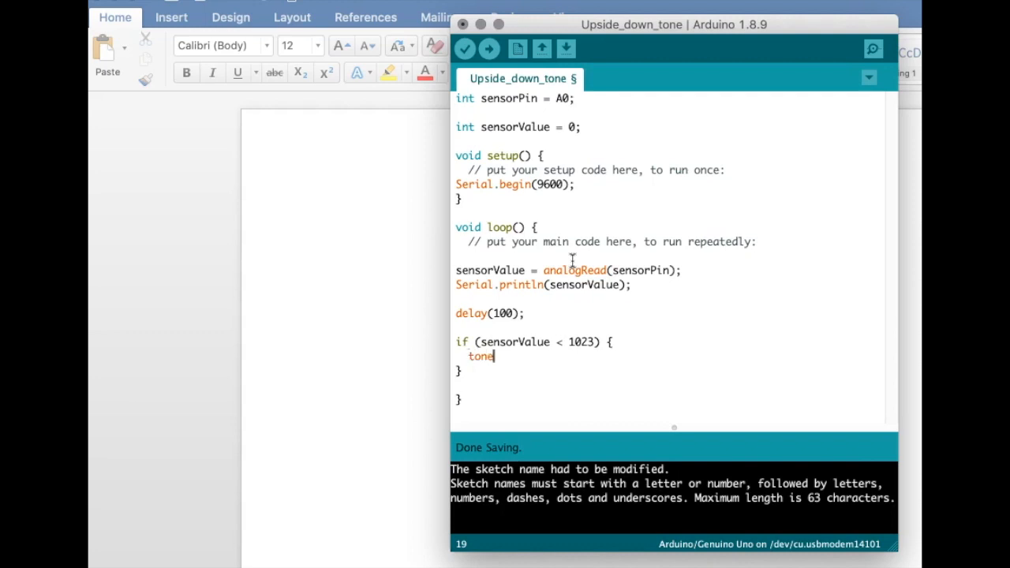
pyautogui.write('(4')
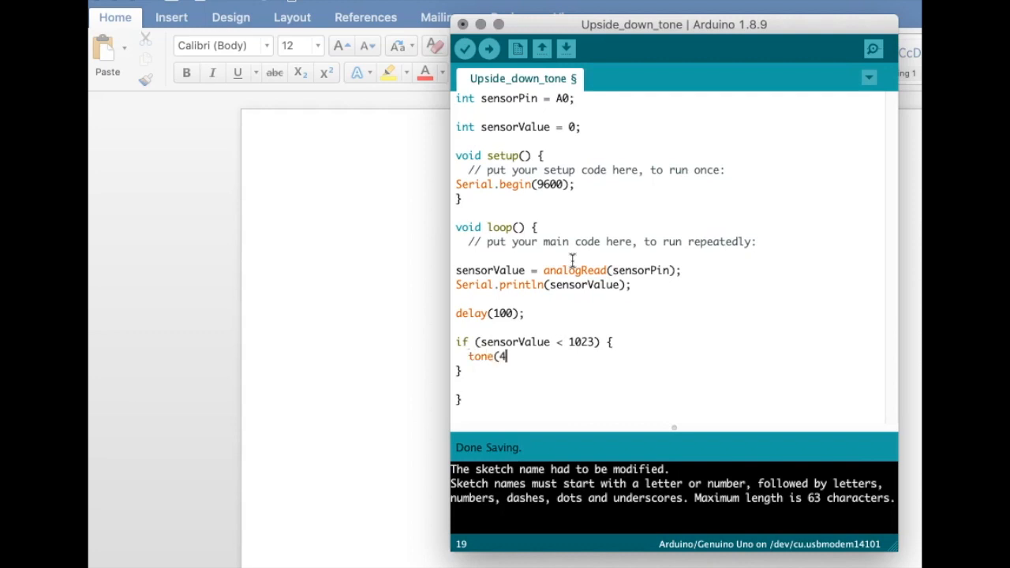
pyautogui.write(', 44')
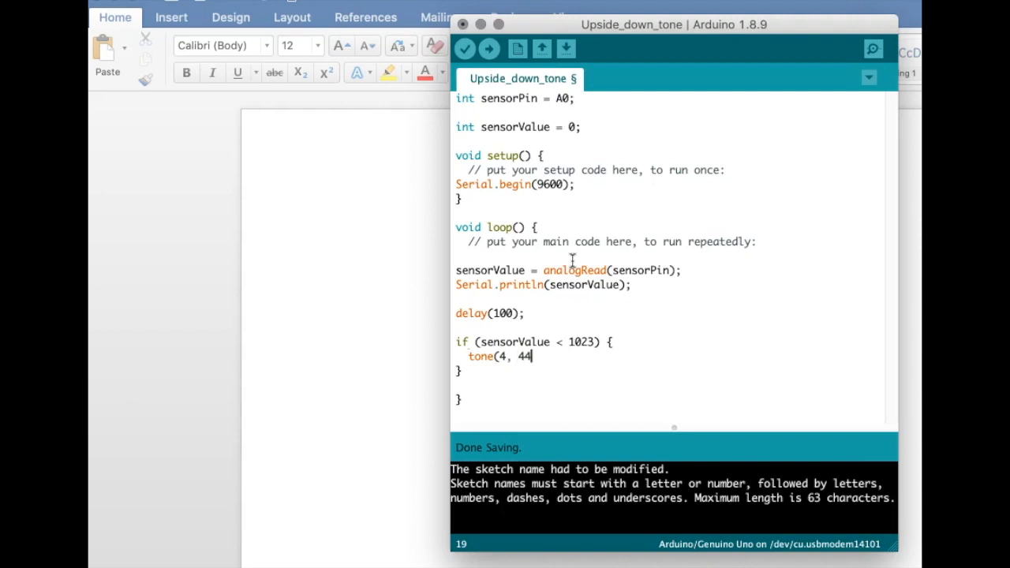
# Append '0' so the call reads tone(4, 440)
pyautogui.write('0')
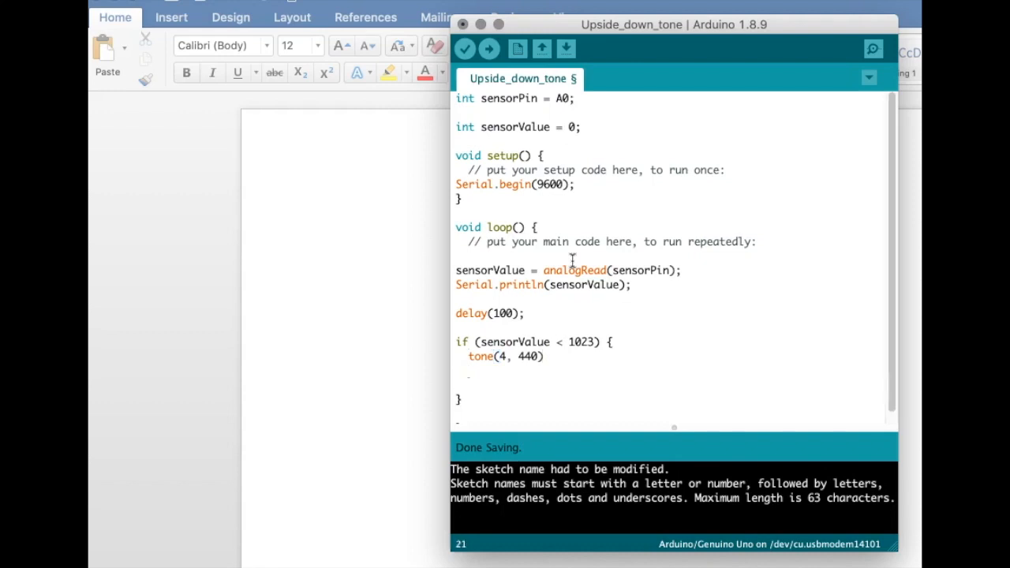
# Start a second block 'if (sensorValue == 1023) {' after the first one
pyautogui.click(458, 385)
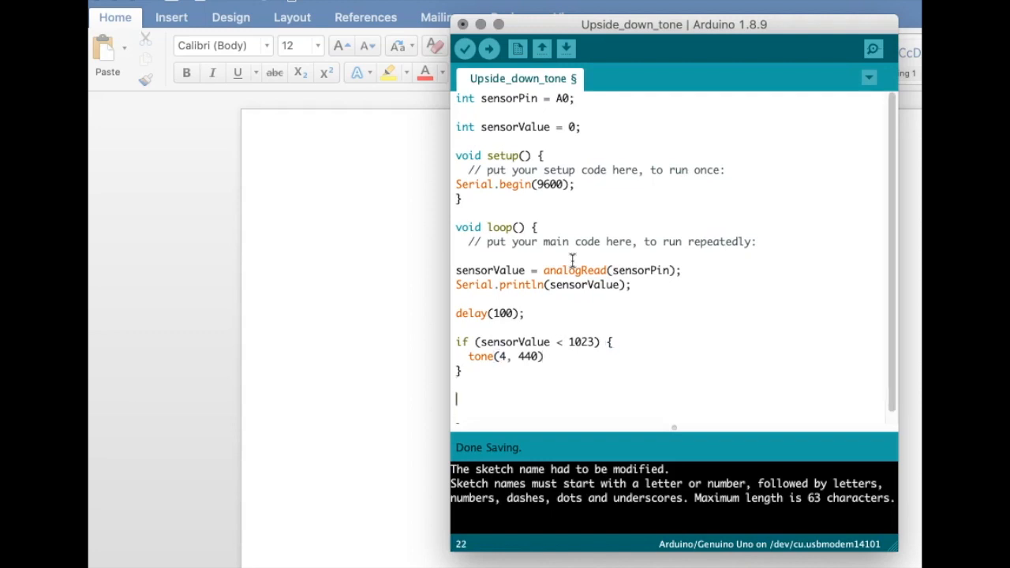
pyautogui.write('if (sensorValue')
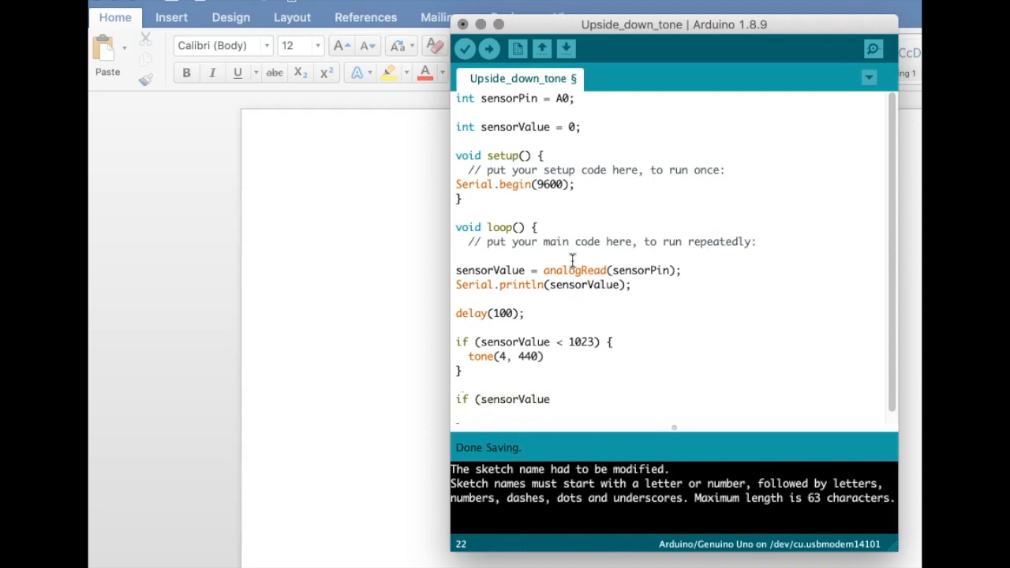
pyautogui.write('=')
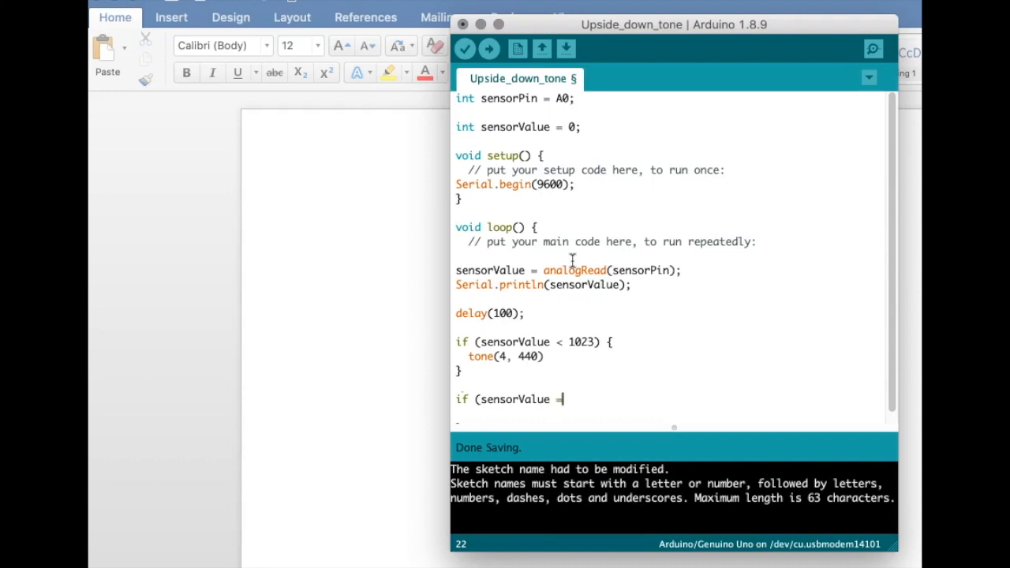
pyautogui.write('=')
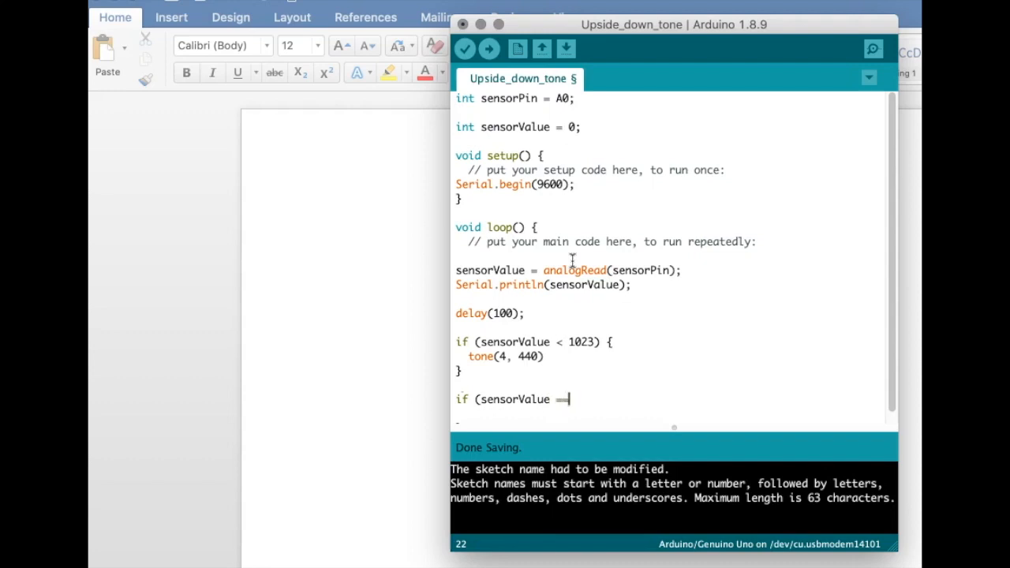
pyautogui.write('1023) {')
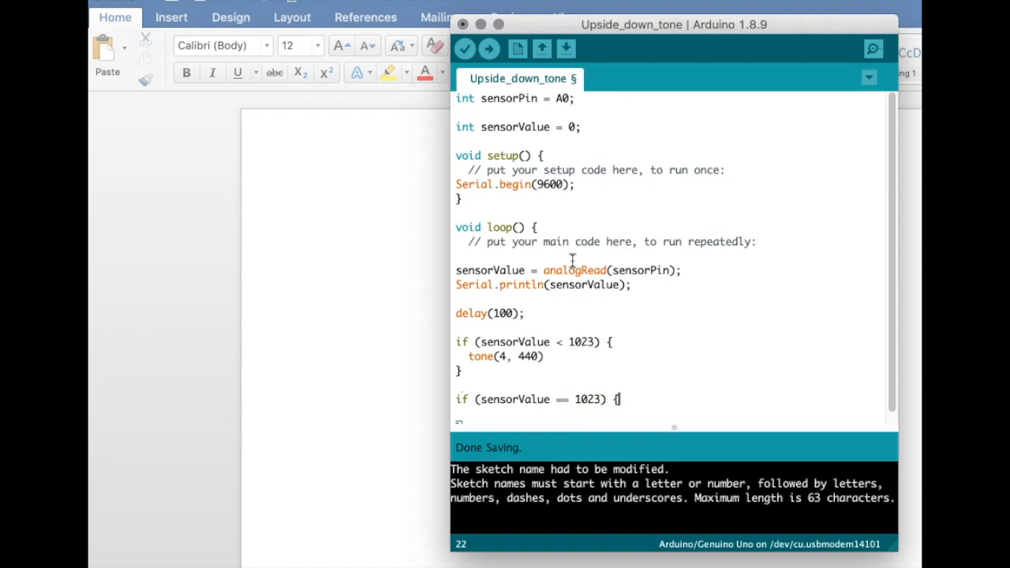
pyautogui.press('Return')
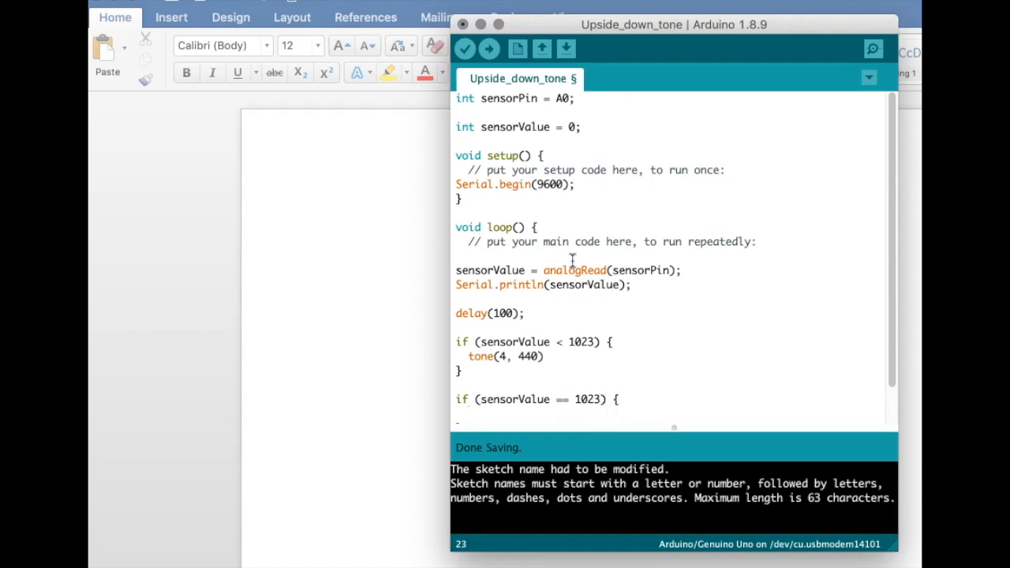
# Write 'noTone(4);' inside the second if block
pyautogui.write('noT')
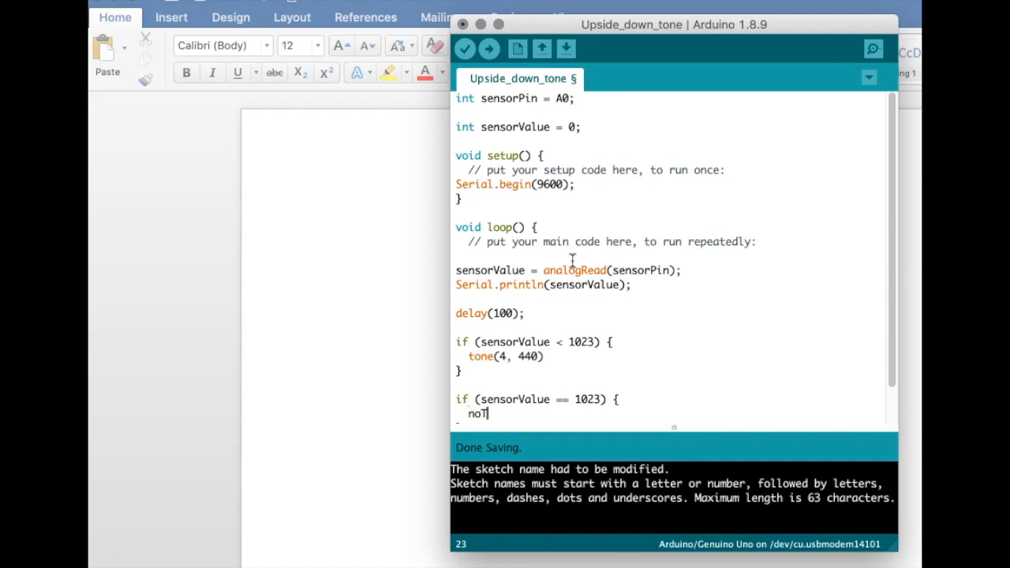
pyautogui.write('one(4')
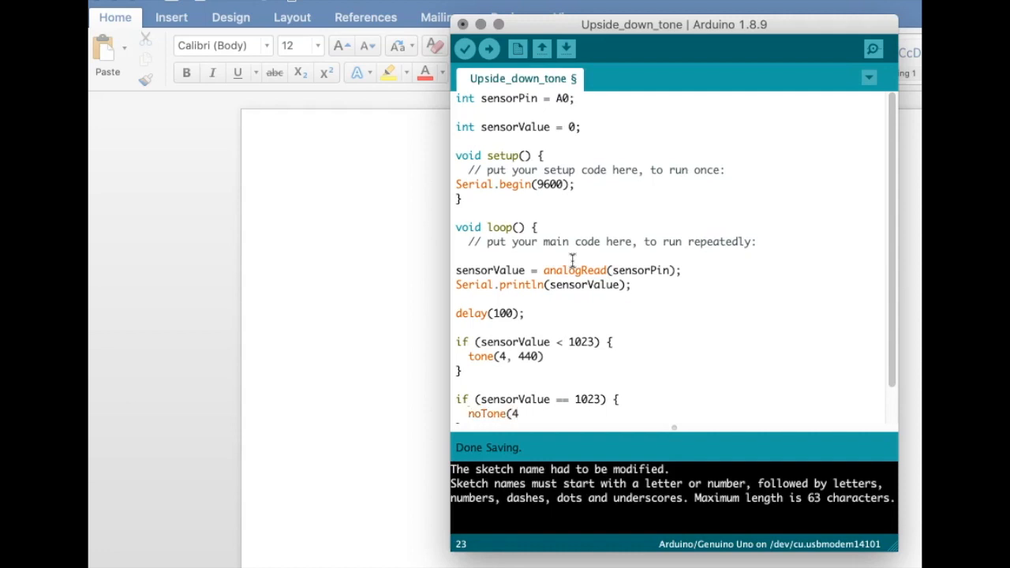
pyautogui.write(');')
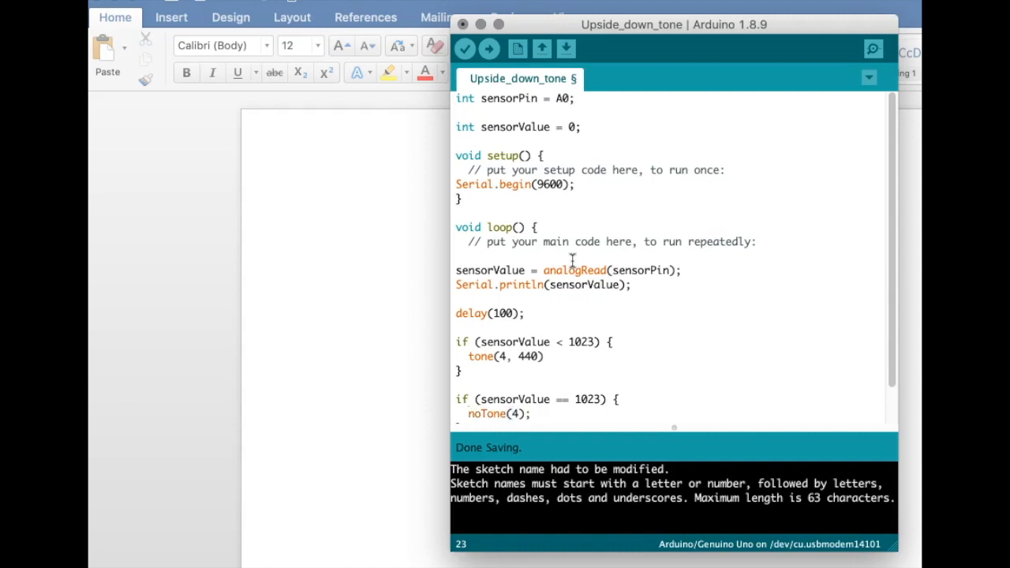
pyautogui.click(549, 357)
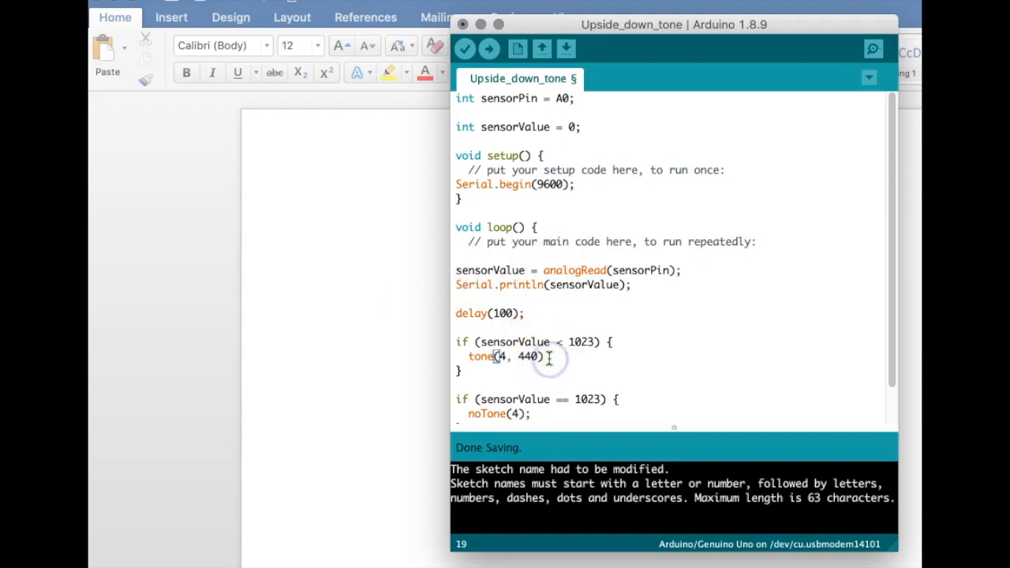
# Add the missing semicolon after tone(4, 440) so both if blocks are complete
pyautogui.scroll(-3)
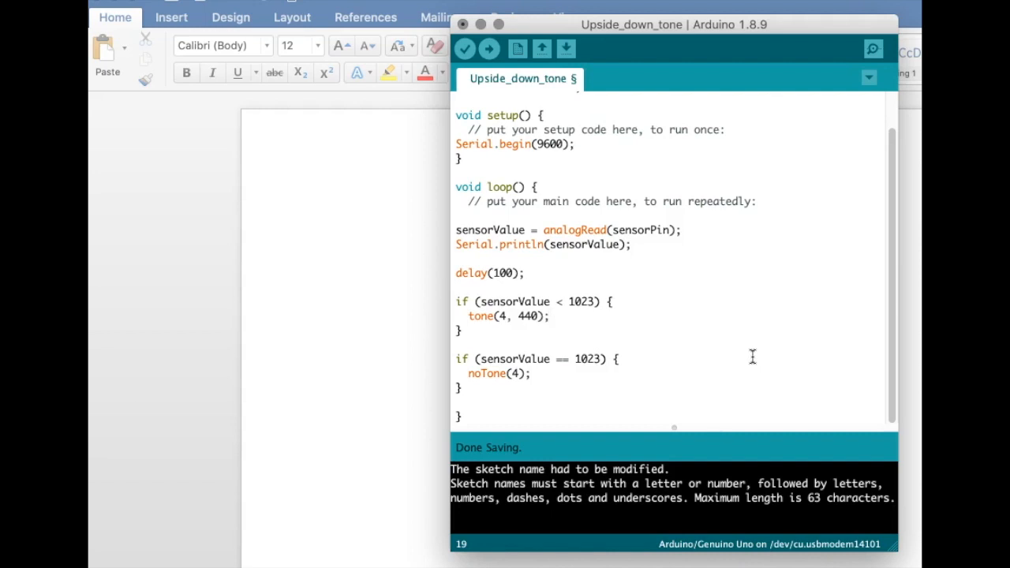
pyautogui.click(549, 316)
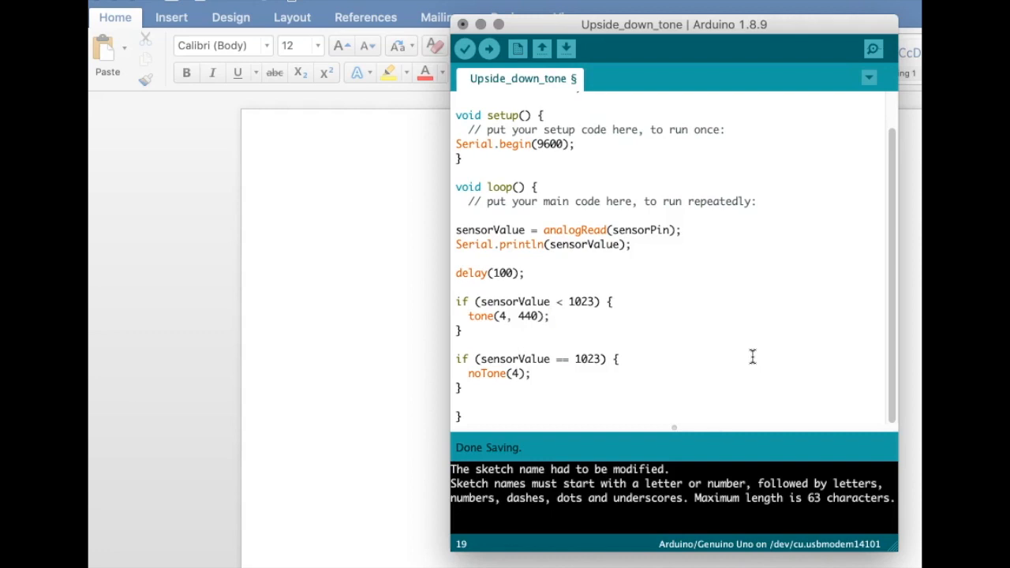
pyautogui.click(551, 316)
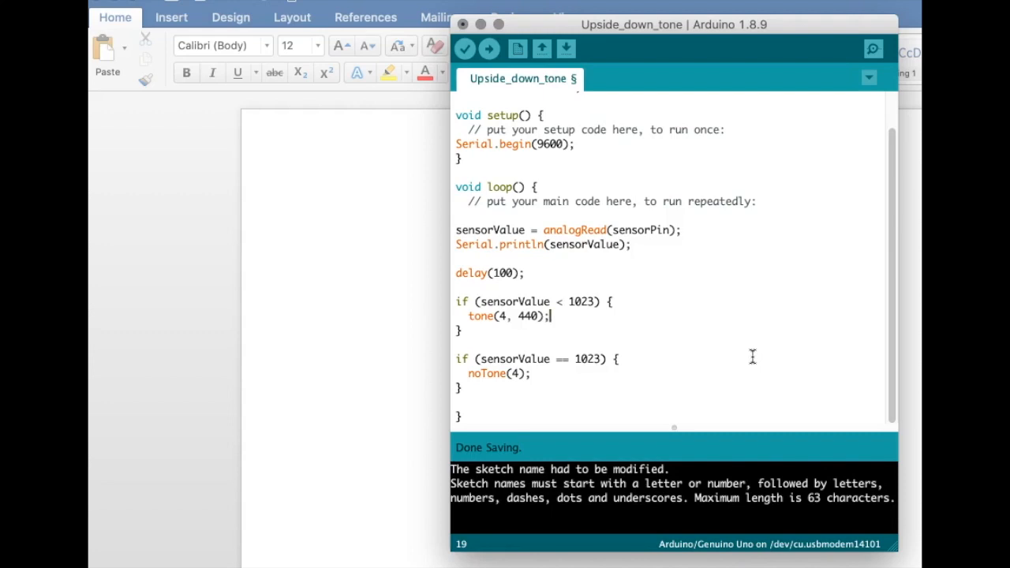